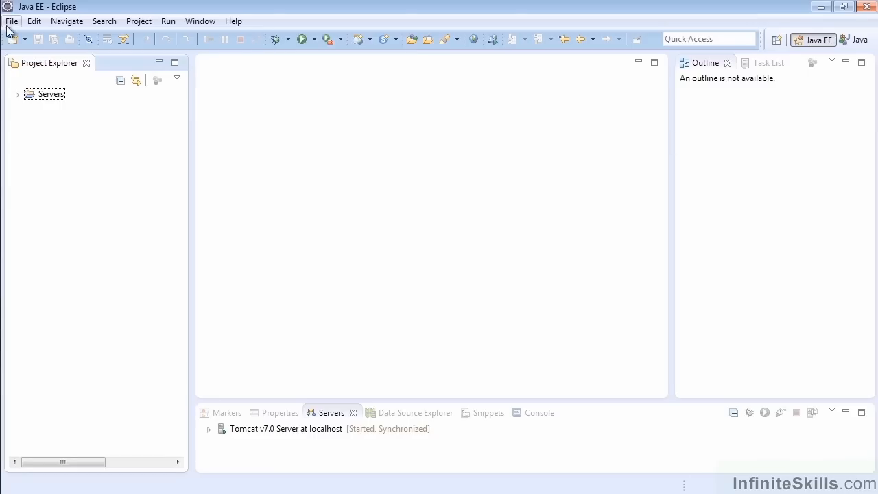
Start a new Dynamic Web Project and name it HelloWorldServlet on the Tomcat v7.0 runtime
left_click(11, 20)
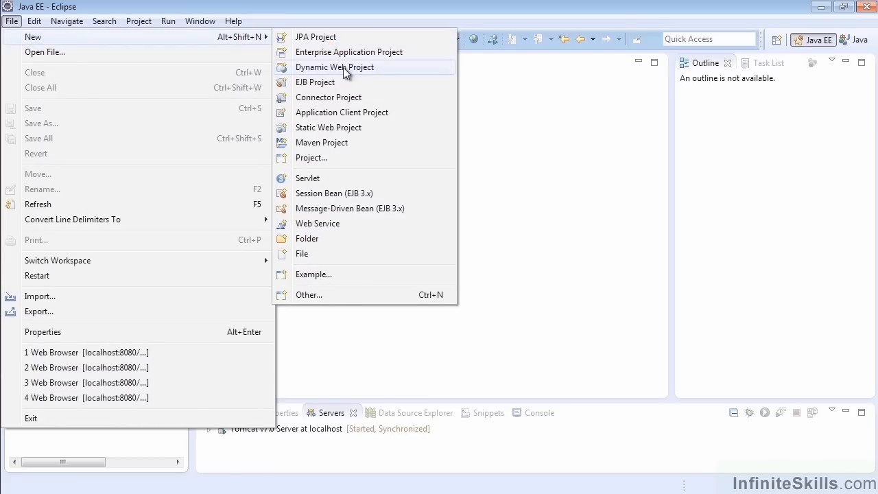
left_click(335, 66)
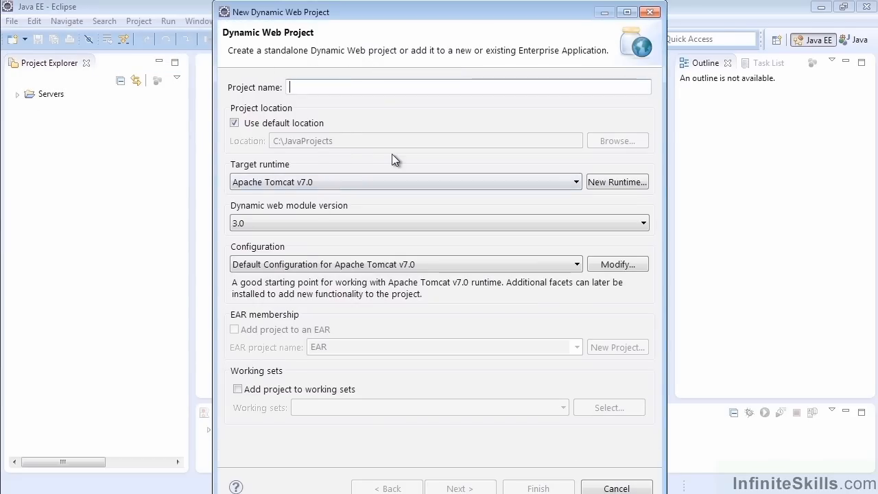
type("HelloWorldServ")
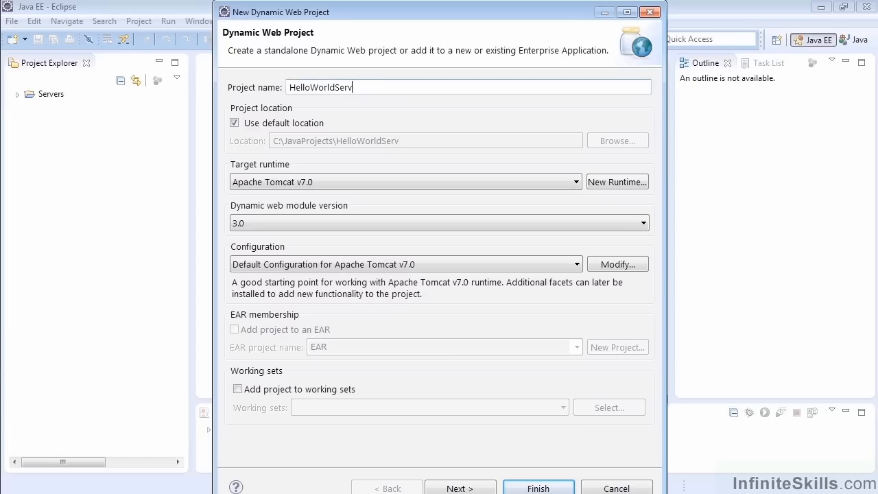
type("let")
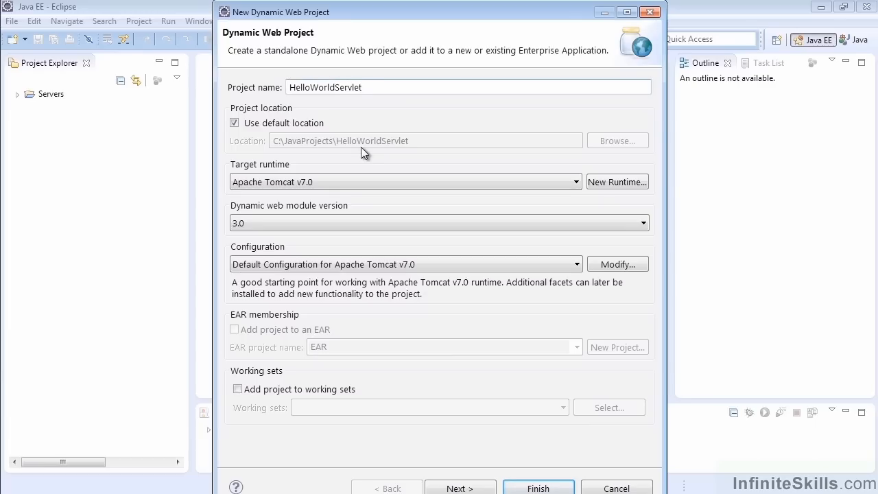
mouse_move(336, 197)
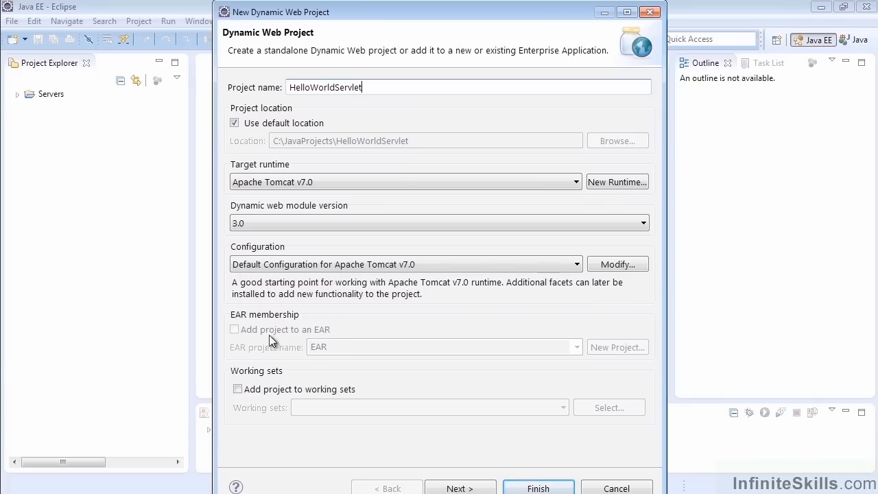
Advance through the wizard, enable 'Generate web.xml deployment descriptor', and finish creating the project
left_click(461, 488)
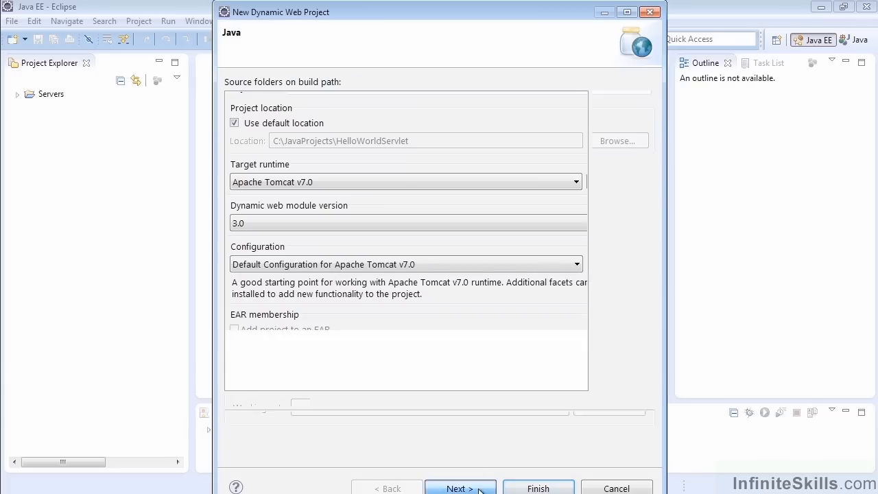
left_click(461, 488)
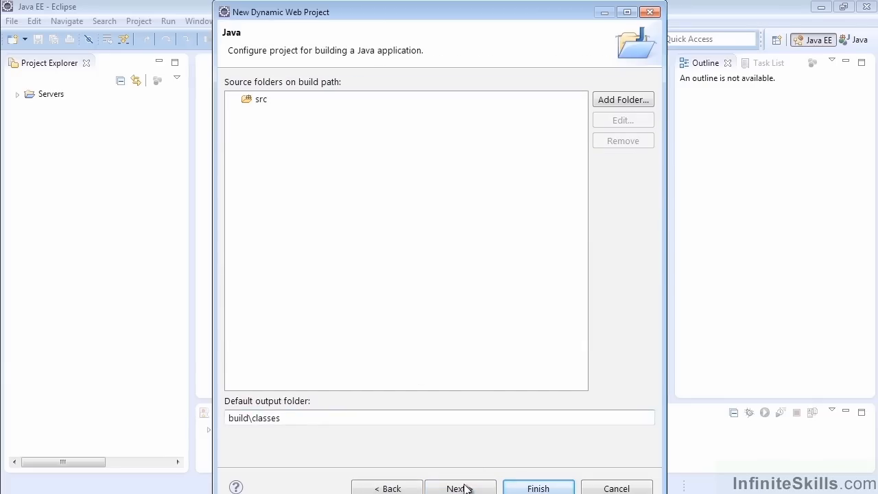
left_click(461, 489)
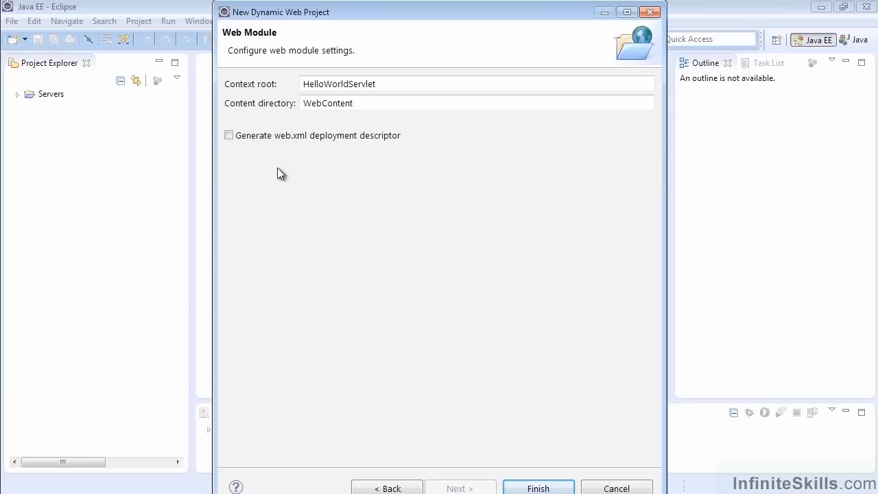
left_click(228, 136)
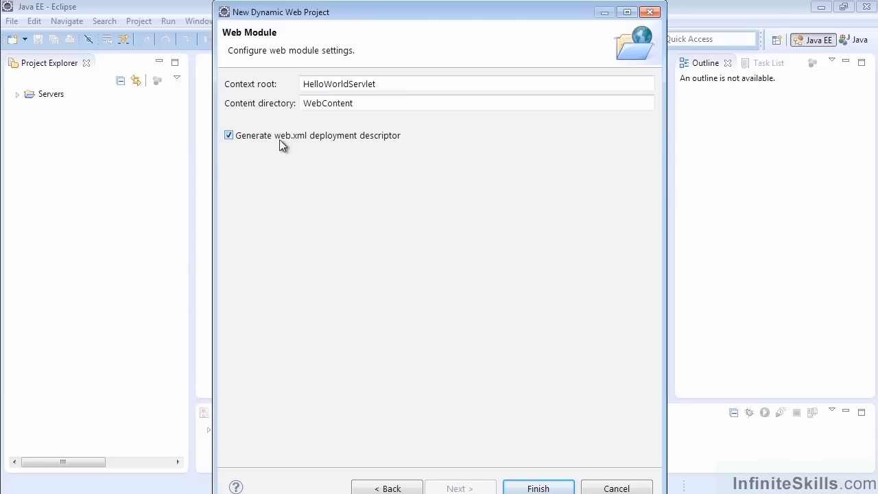
mouse_move(284, 176)
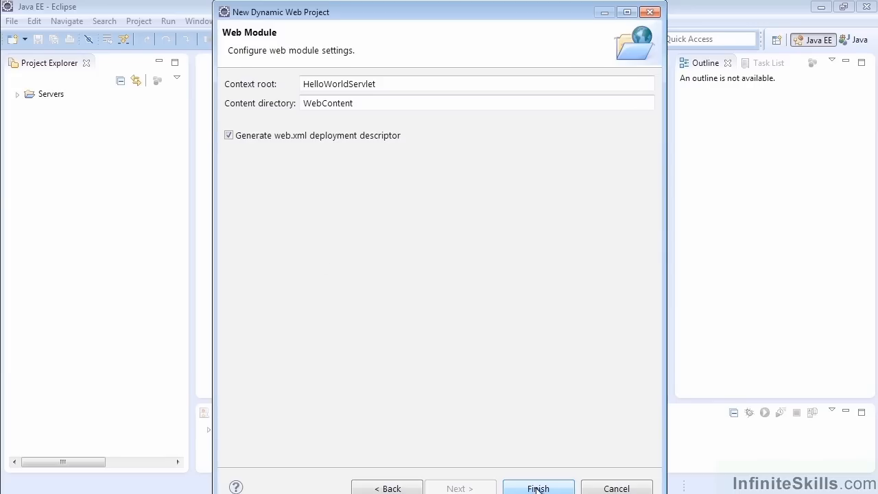
left_click(538, 489)
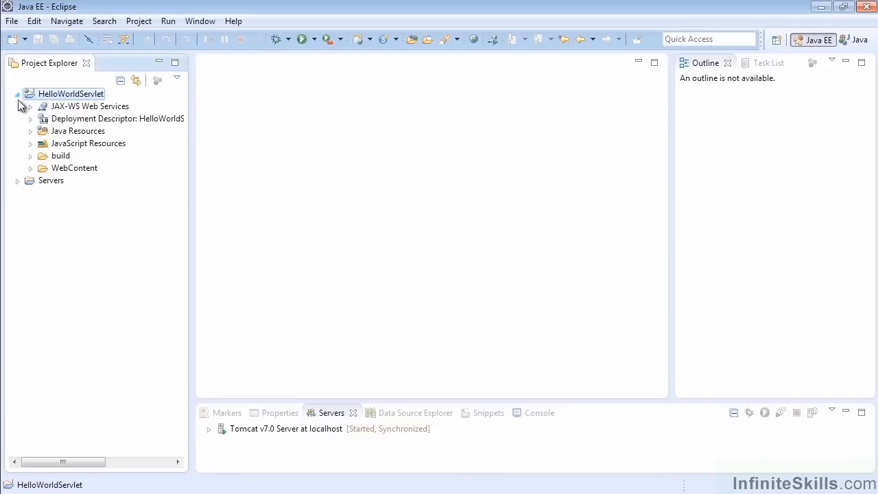
mouse_move(32, 173)
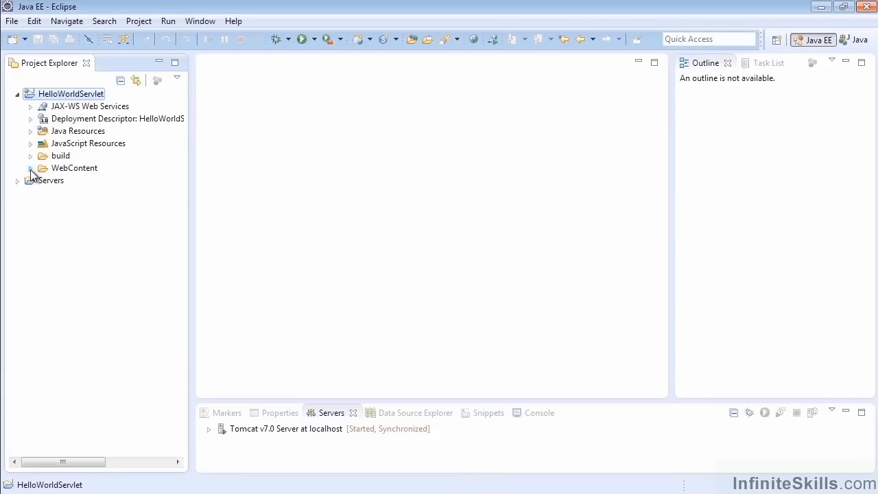
Expand WebContent and META-INF to show MANIFEST.MF, then select web.xml under WEB-INF
left_click(30, 168)
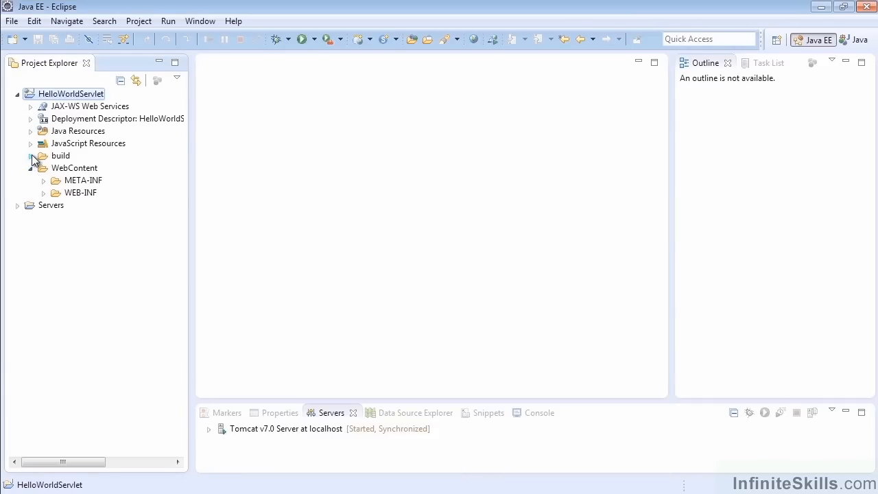
left_click(44, 179)
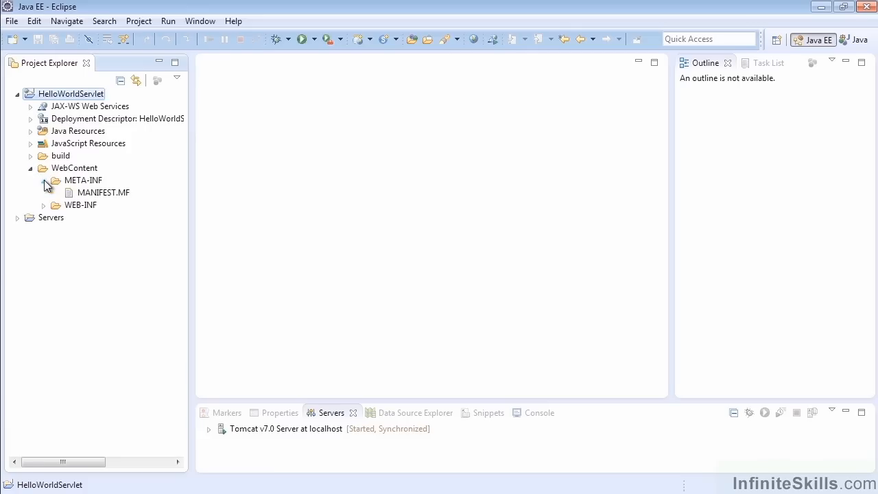
left_click(104, 193)
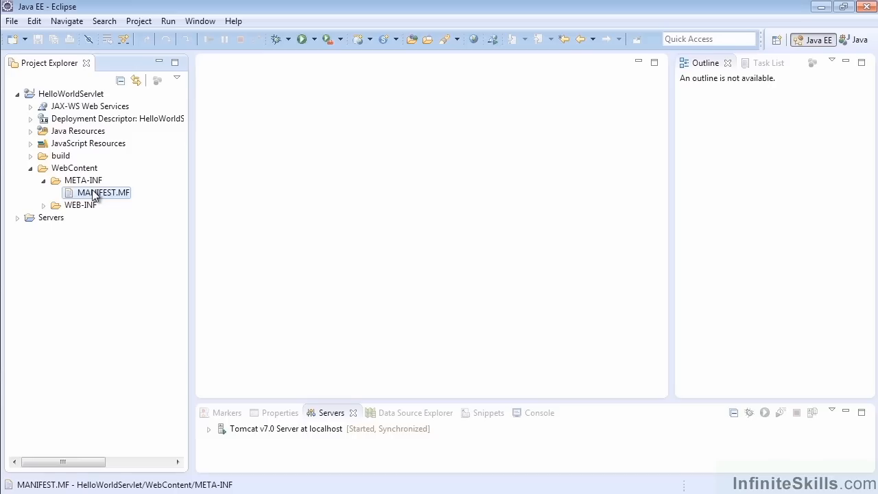
mouse_move(80, 208)
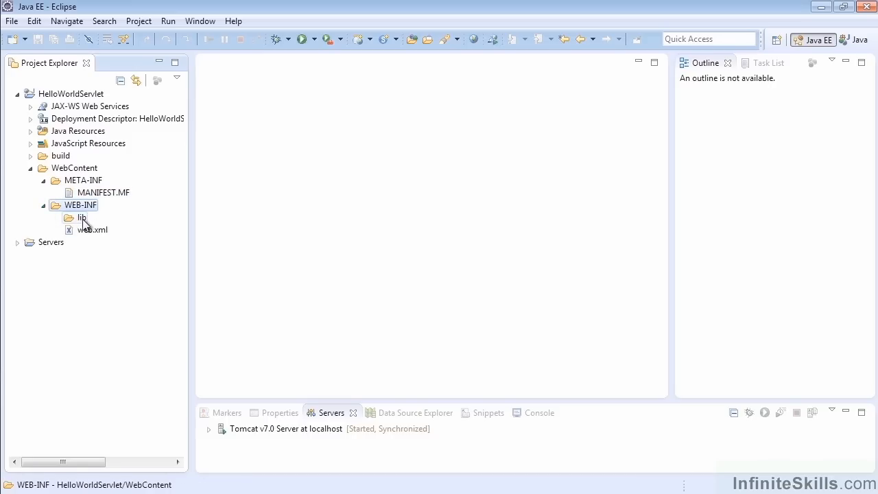
left_click(92, 230)
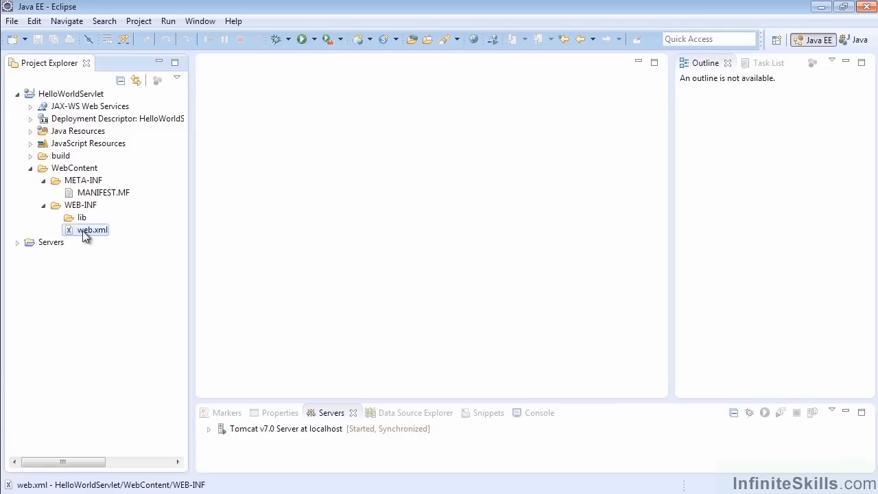
Open web.xml and view it in Design then Source mode to see the welcome-file list
double_click(93, 231)
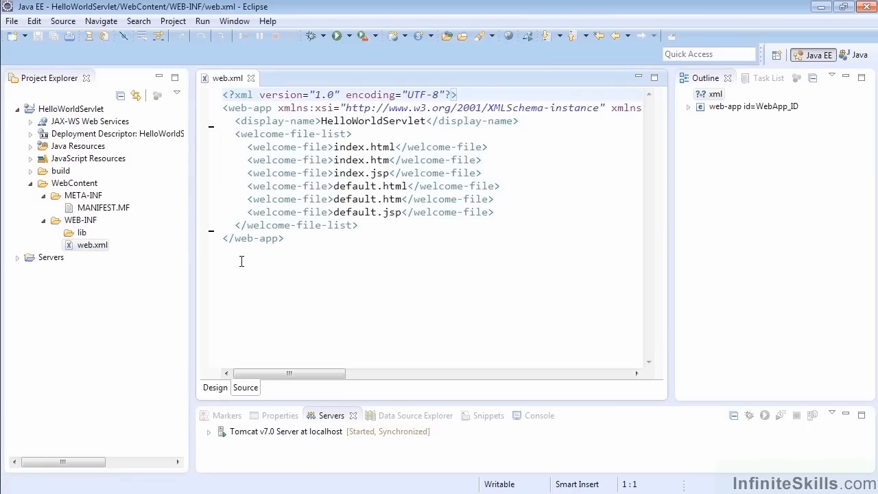
left_click(214, 387)
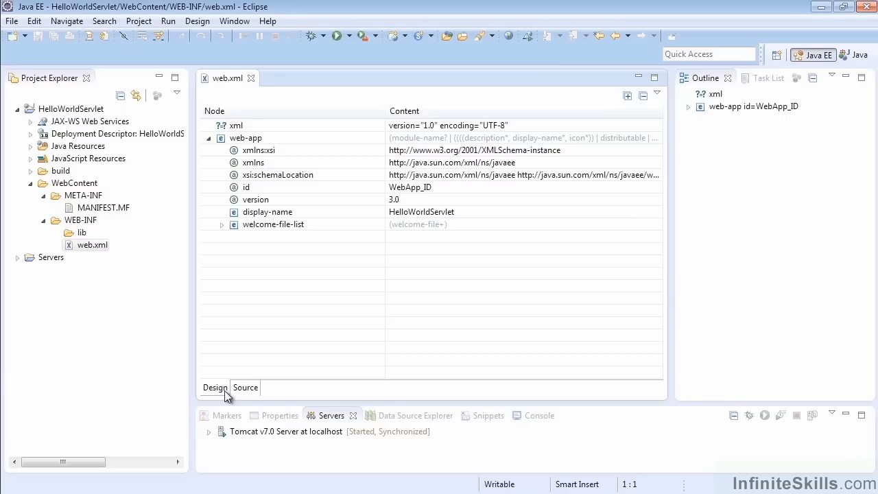
mouse_move(351, 176)
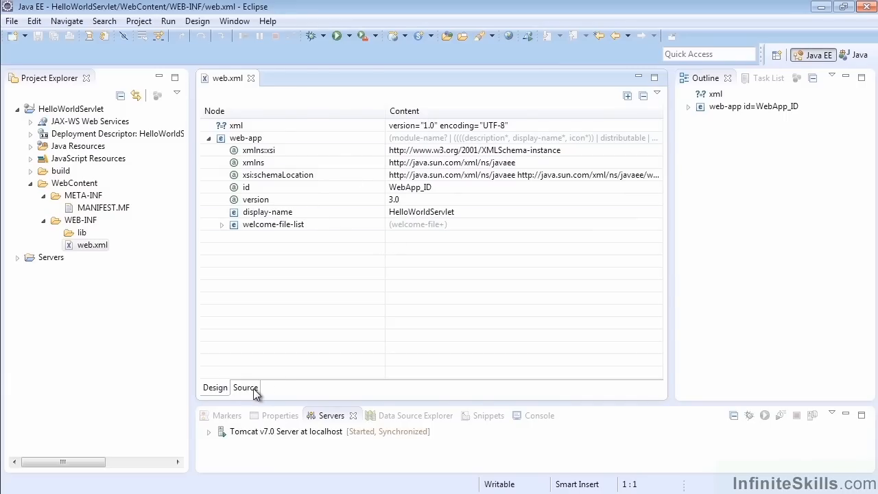
left_click(244, 387)
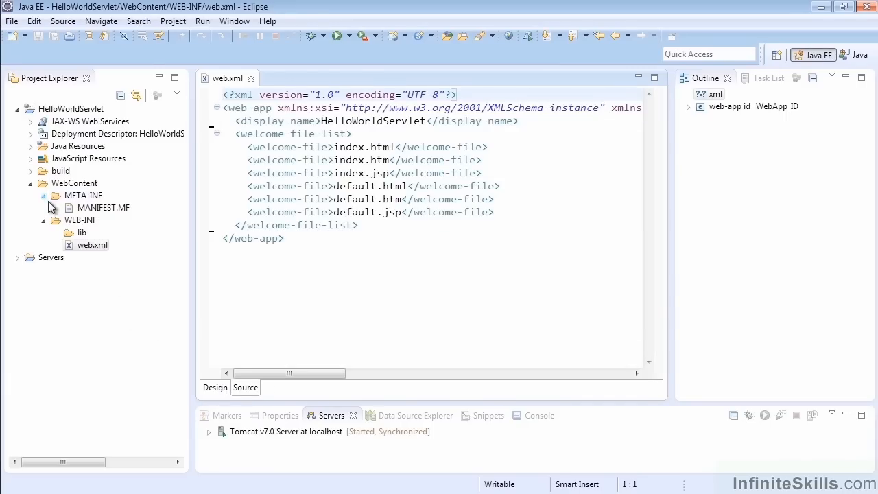
Collapse WebContent and expand Java Resources to select the src folder
left_click(22, 184)
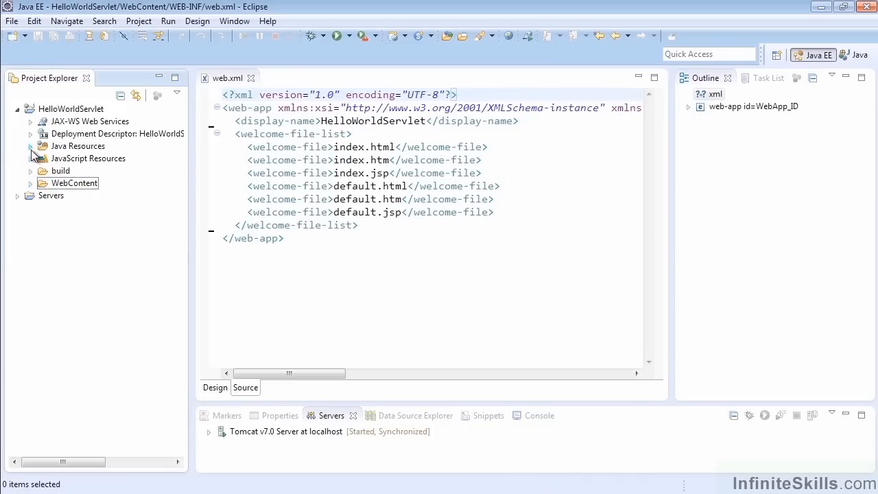
left_click(30, 145)
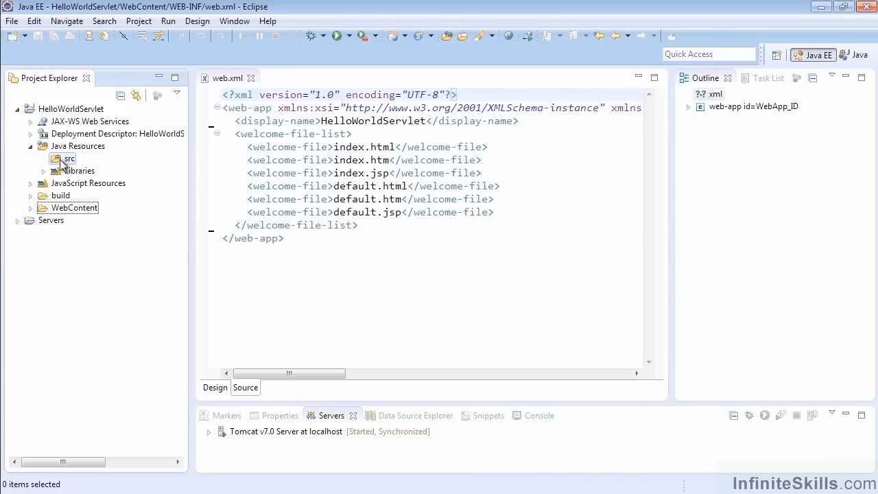
left_click(66, 159)
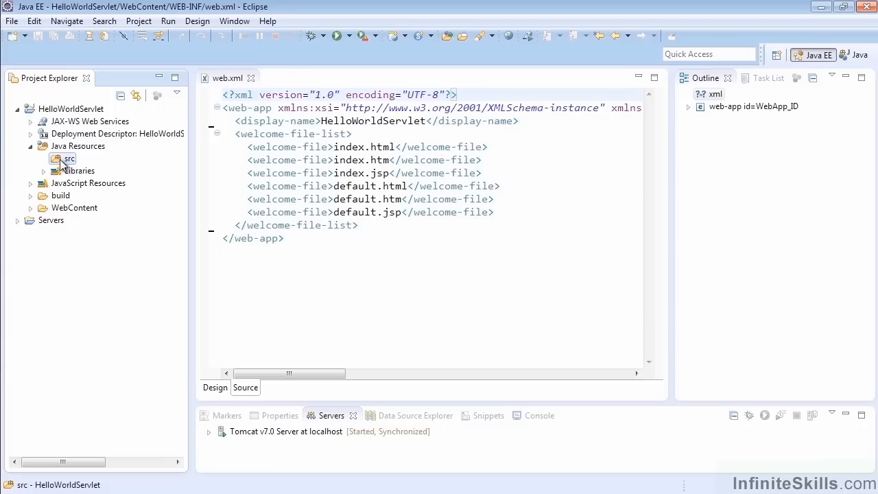
Begin a new Java package in src named company.HelloWorldServlet.servlets
right_click(69, 160)
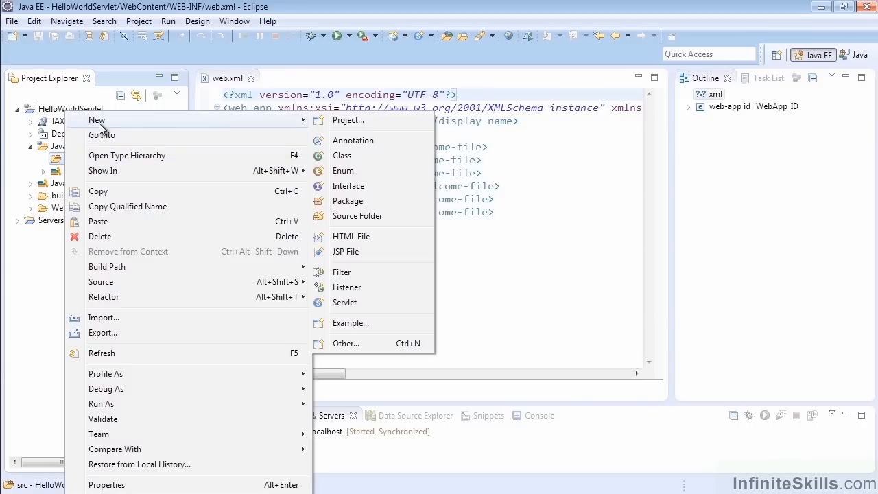
left_click(349, 200)
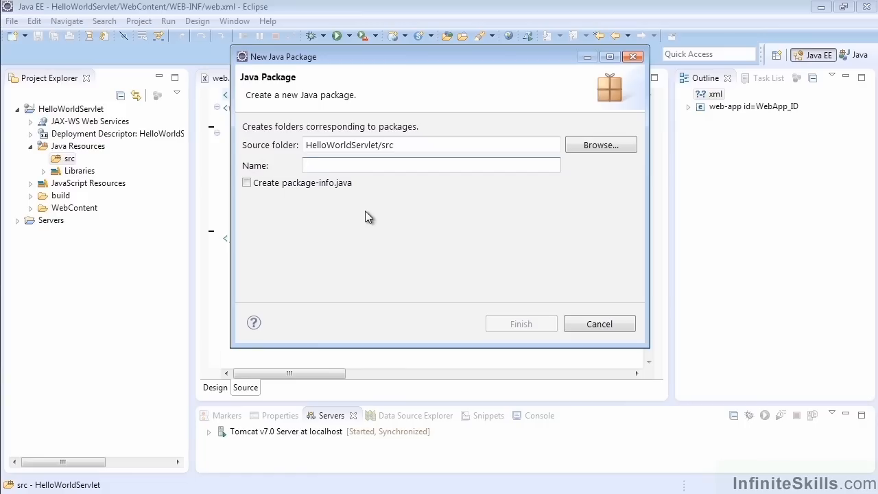
left_click(431, 164)
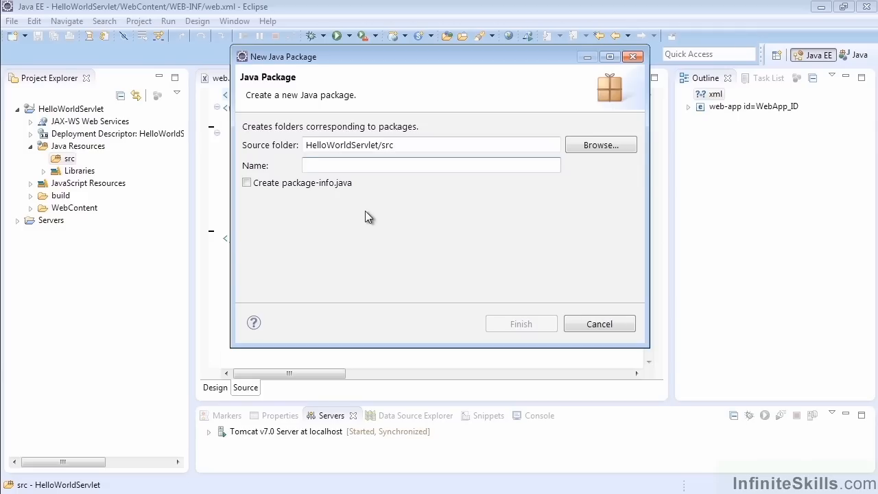
type("compan")
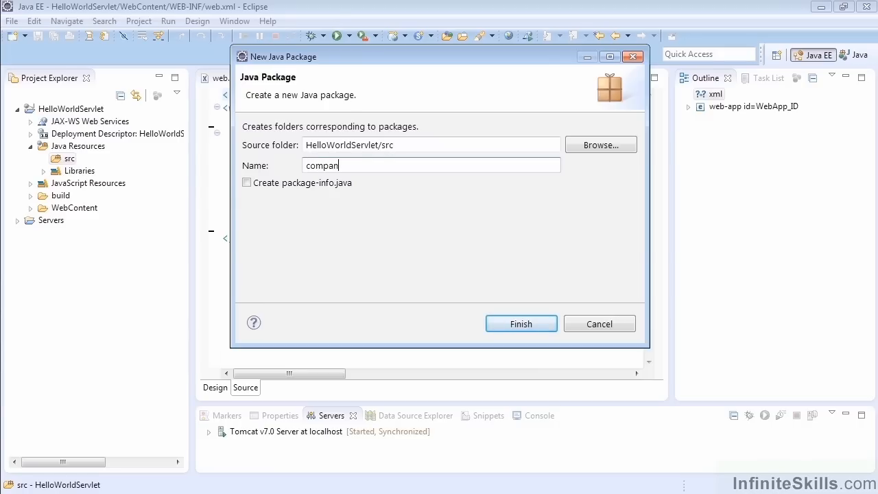
type("y.")
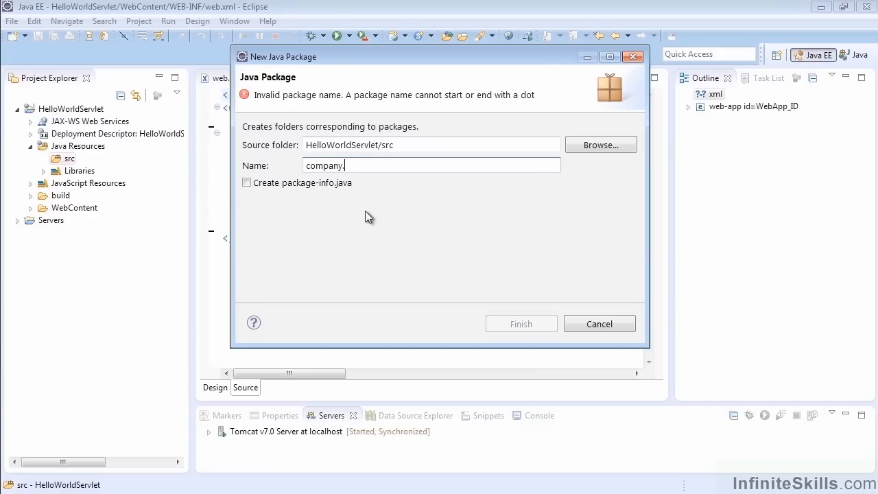
type("H")
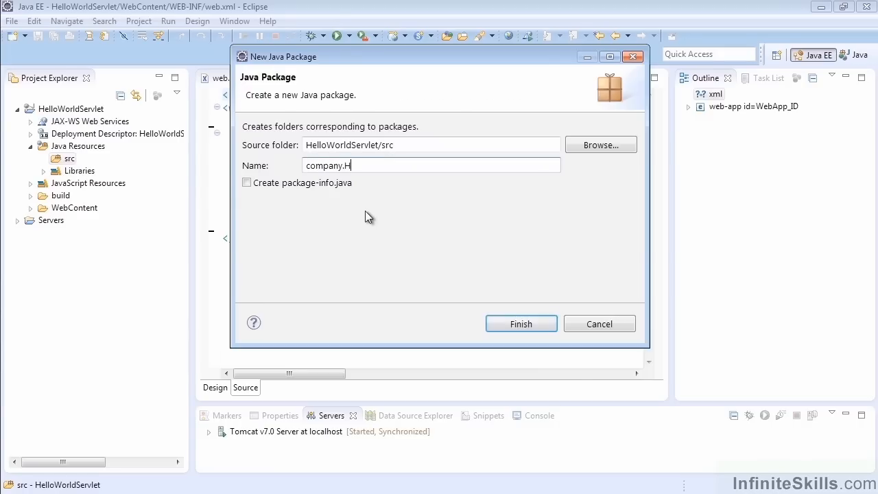
type("elloWorldServlet.")
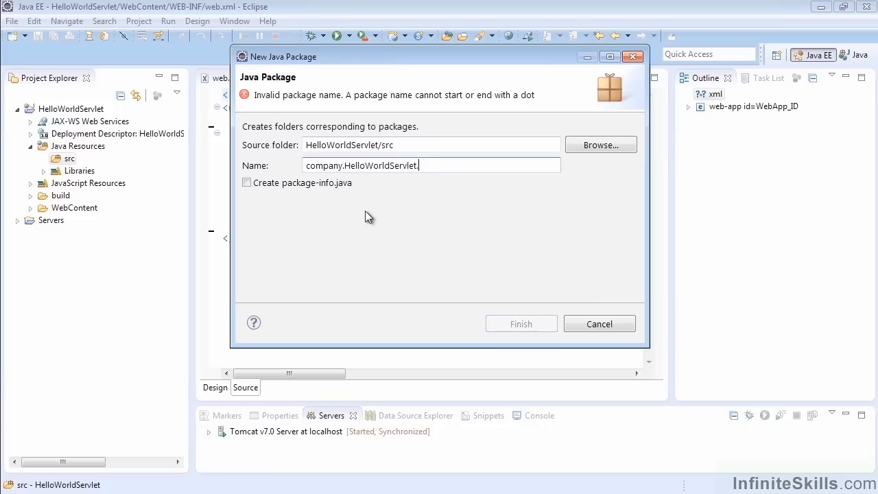
type("servlet")
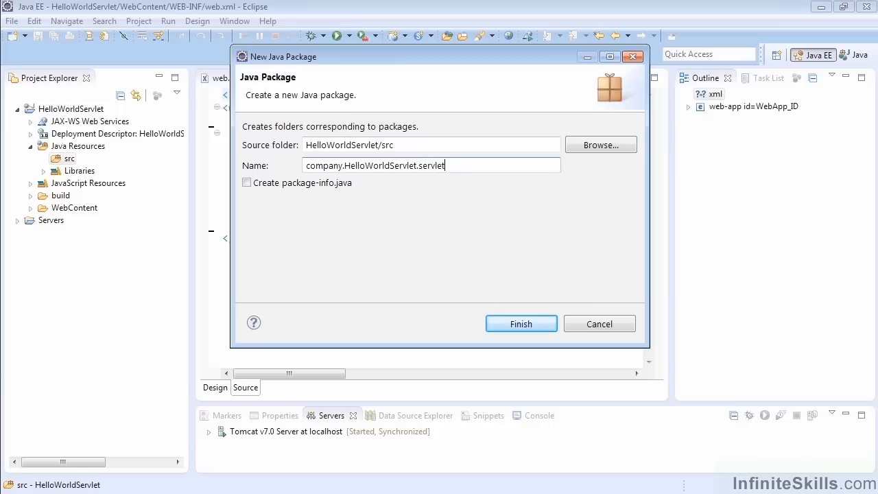
type("s")
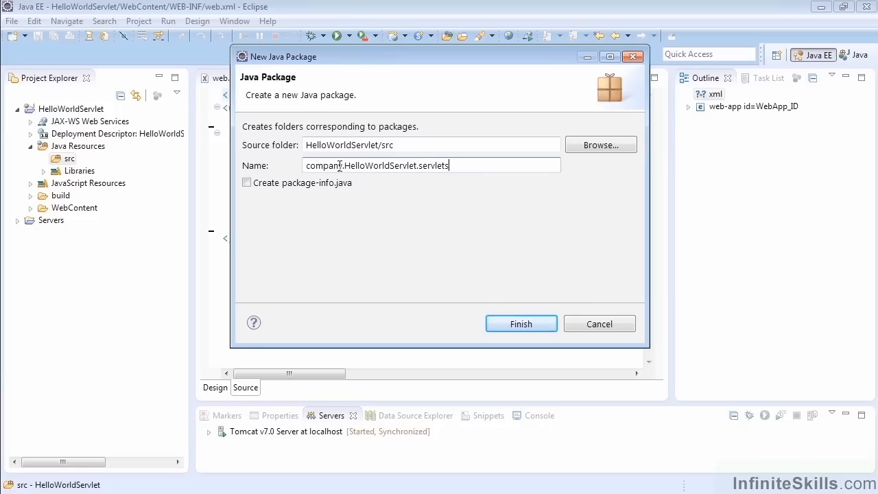
Lowercase the middle part to helloworldservlet and finish creating the package
double_click(379, 165)
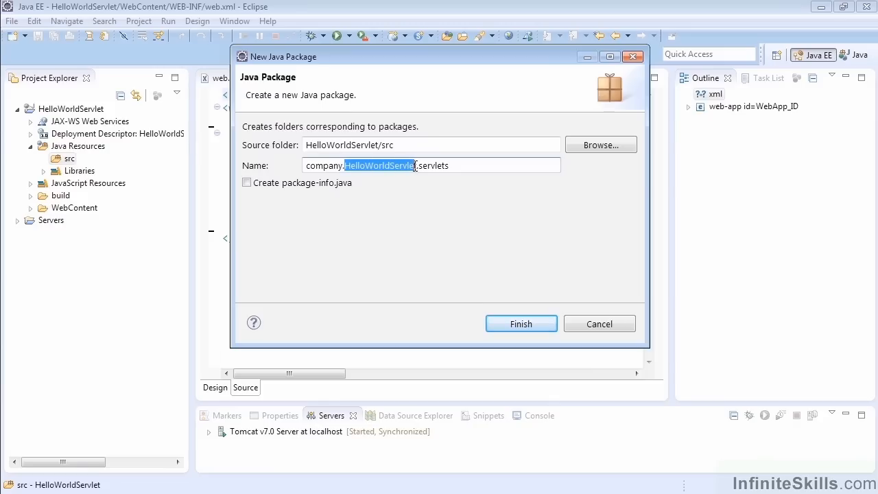
type("he")
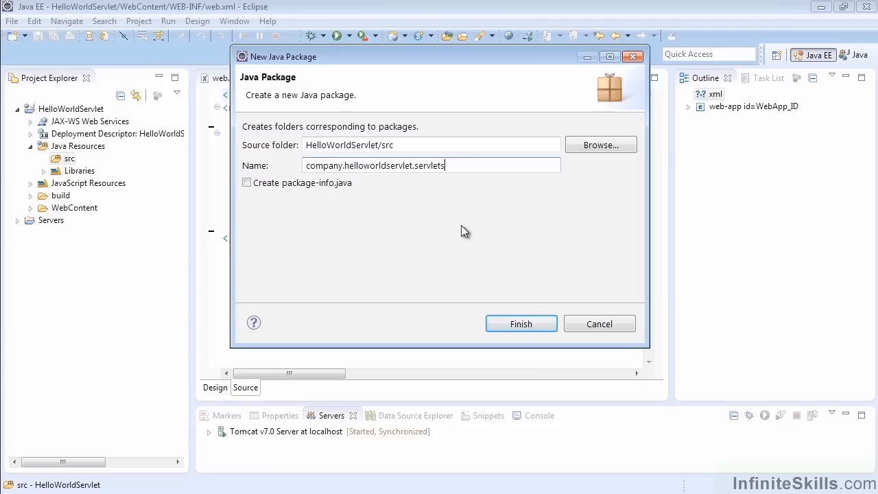
left_click(522, 324)
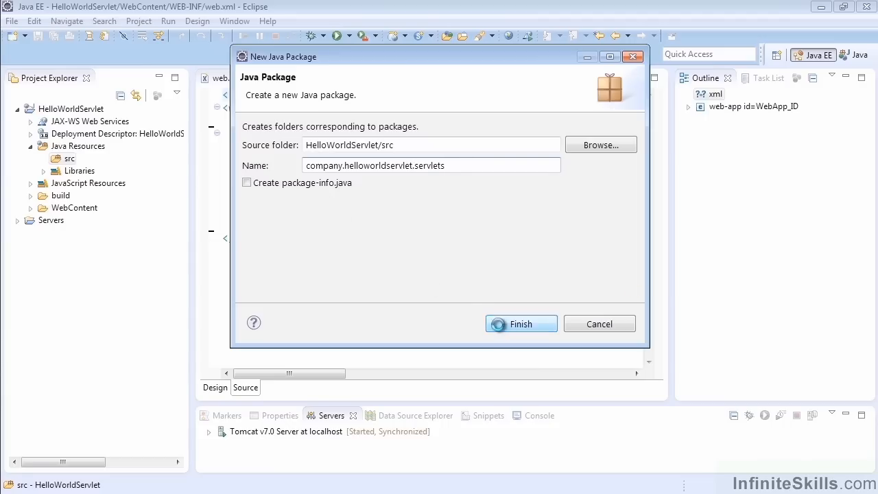
left_click(522, 324)
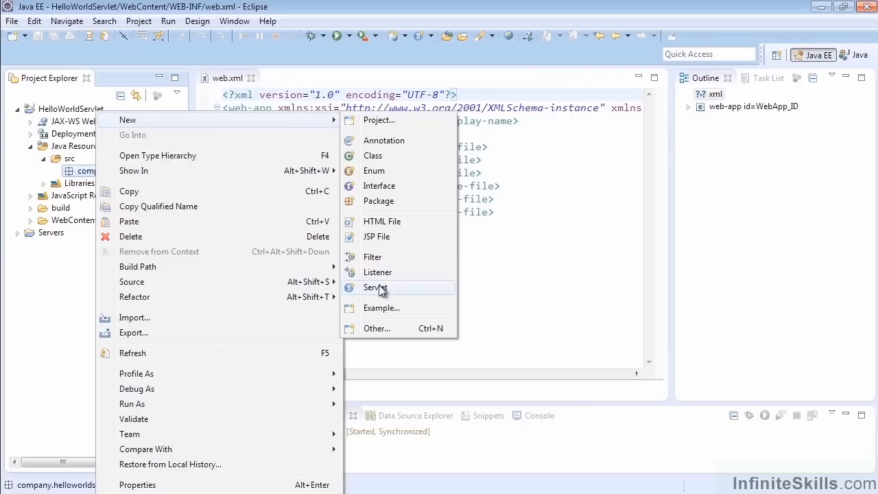
Start a new servlet named HelloWorld in the package and continue to its URL mapping details
left_click(375, 288)
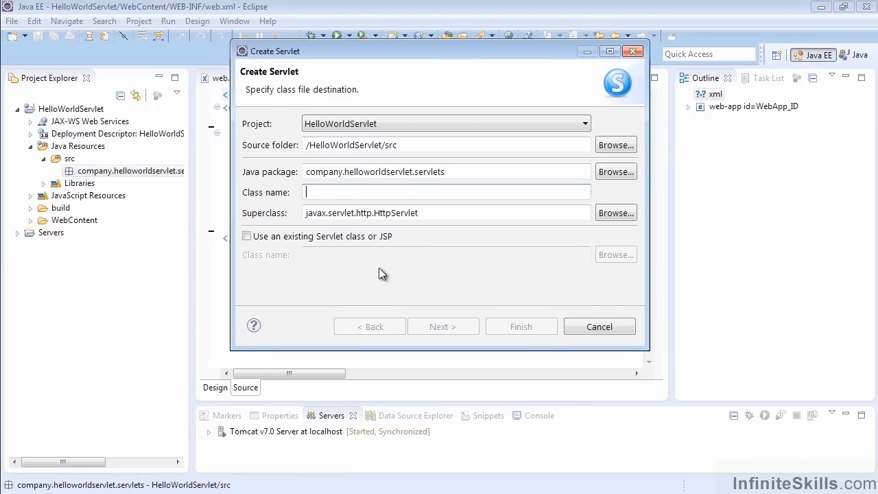
type("HelloWo")
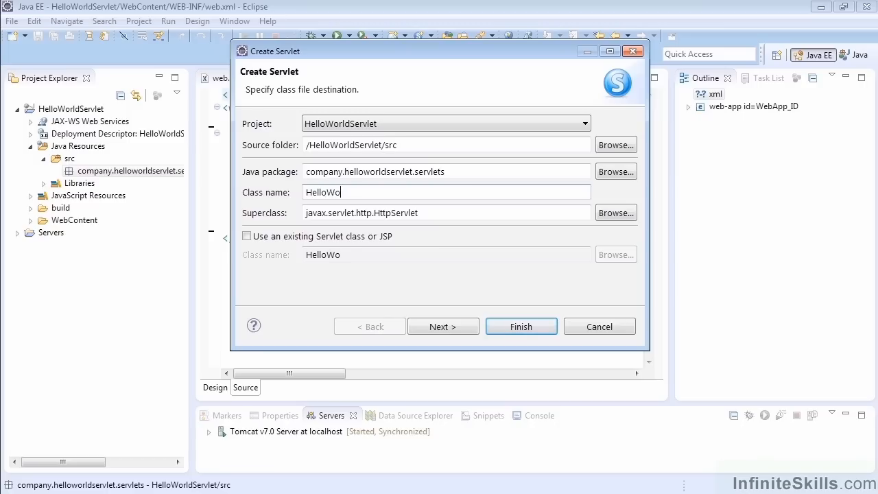
type("rld")
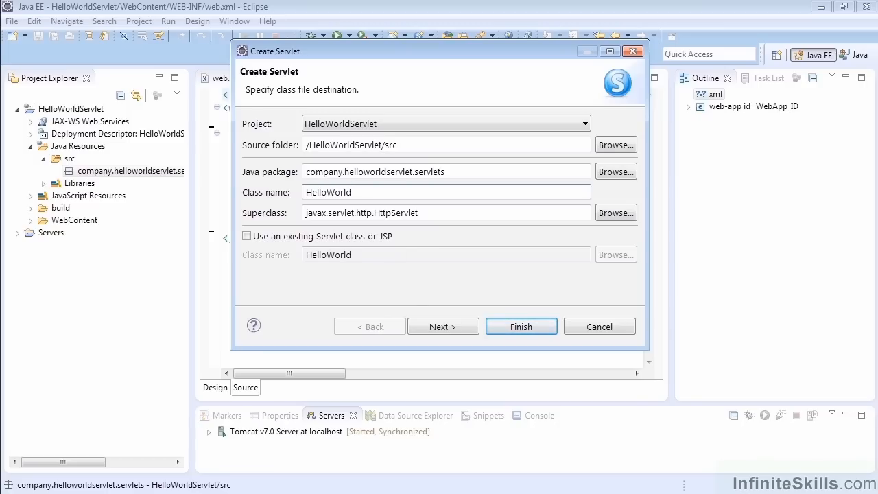
mouse_move(392, 250)
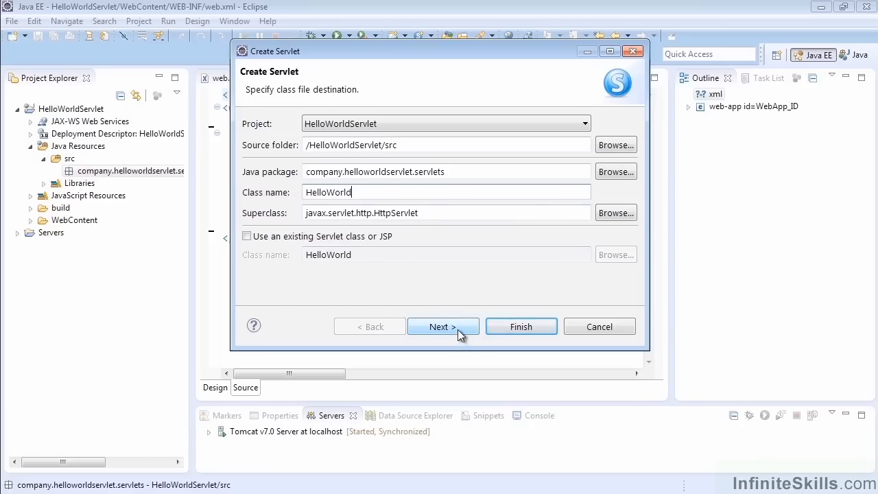
left_click(442, 327)
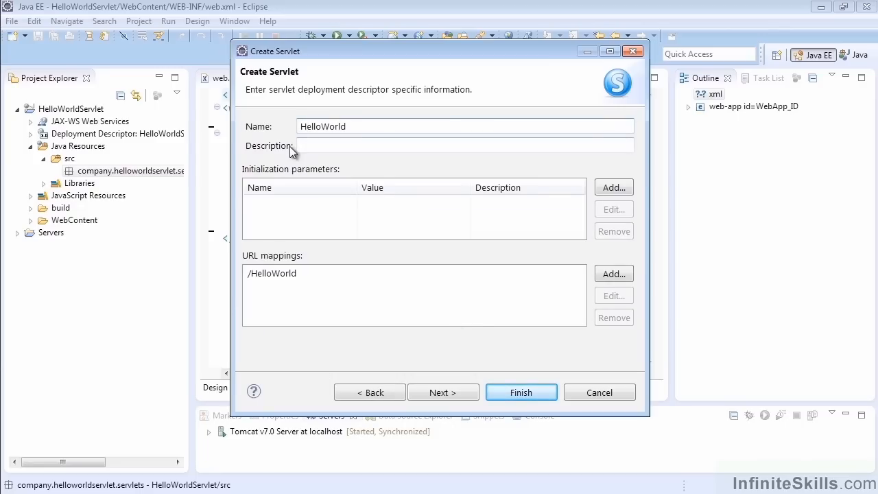
left_click(465, 145)
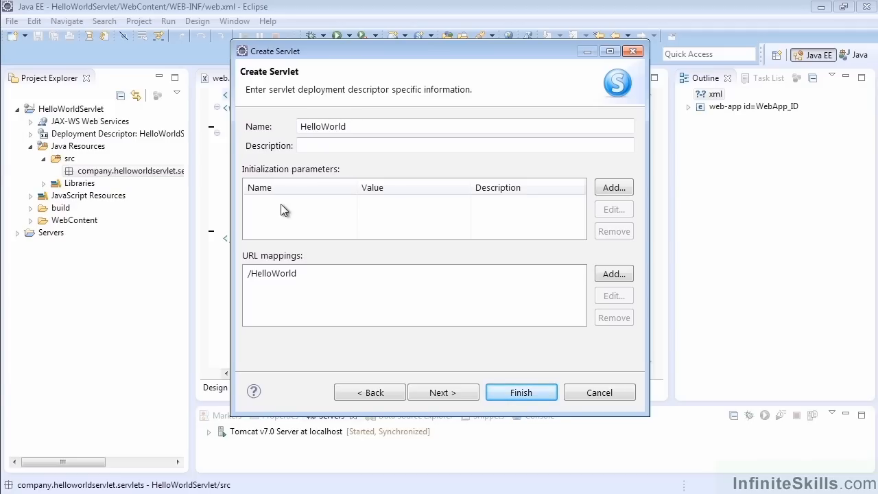
mouse_move(305, 280)
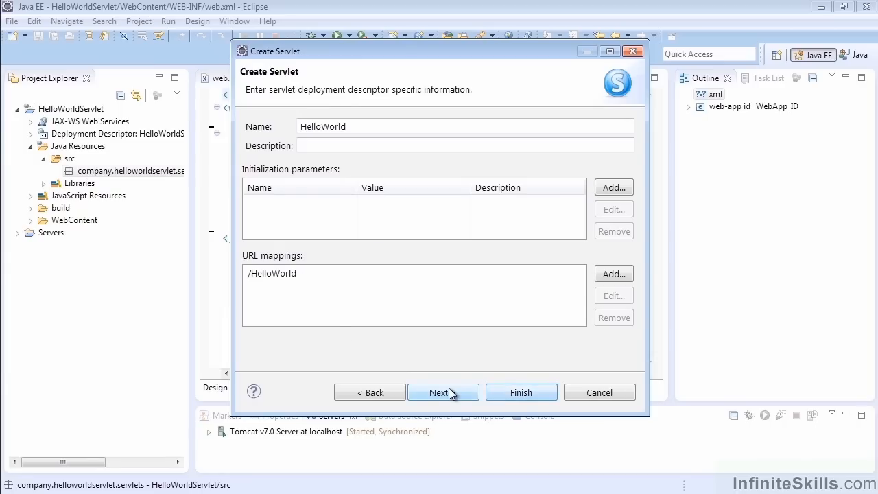
Keep constructor, inherited abstract methods, doGet and doPost stubs checked and finish the servlet
left_click(442, 392)
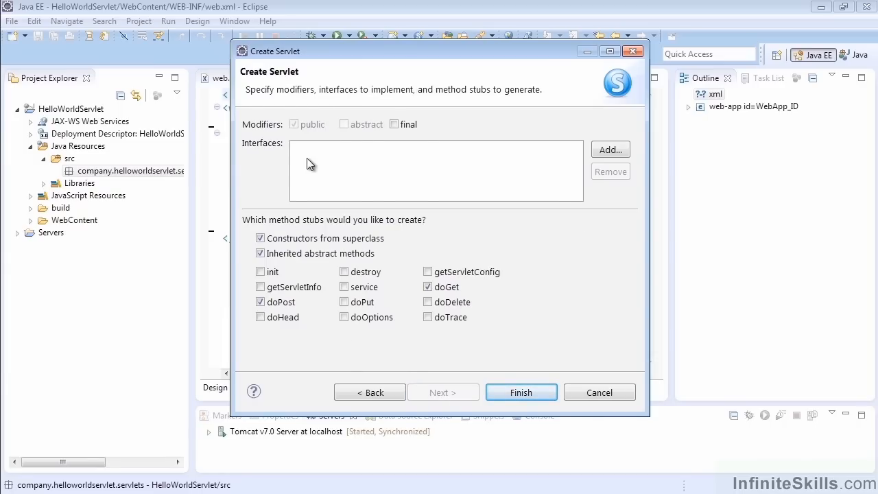
mouse_move(245, 351)
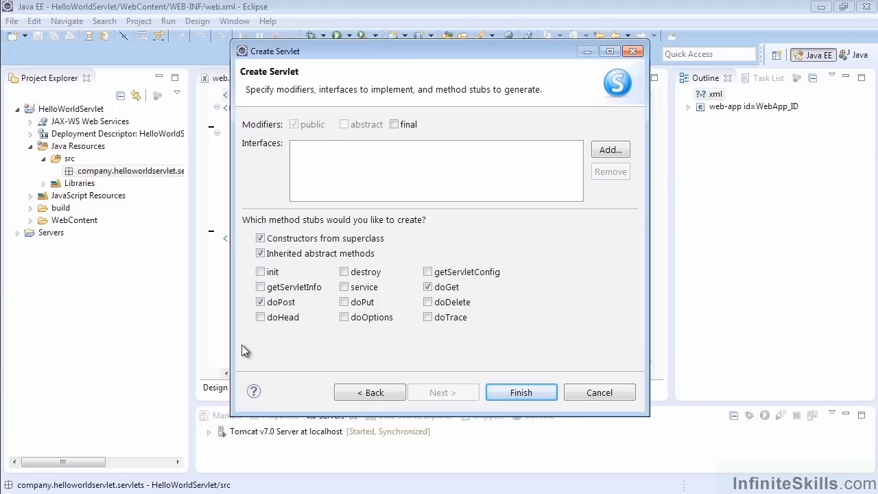
mouse_move(267, 283)
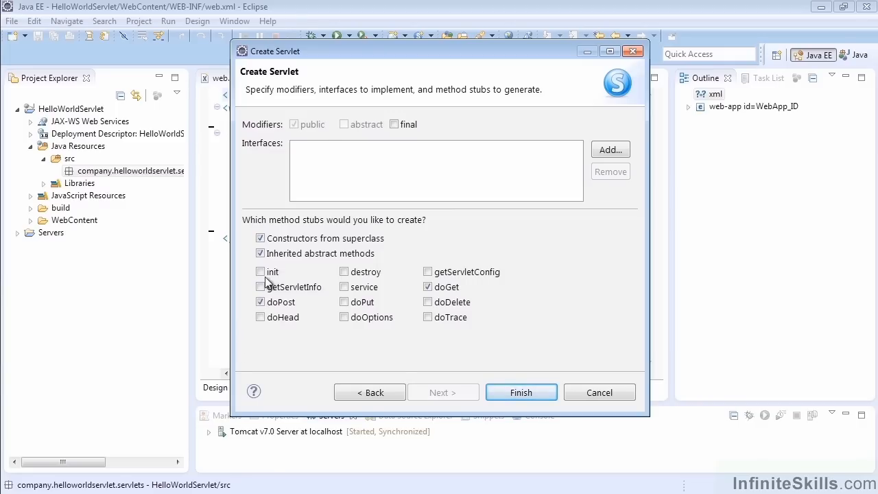
mouse_move(360, 283)
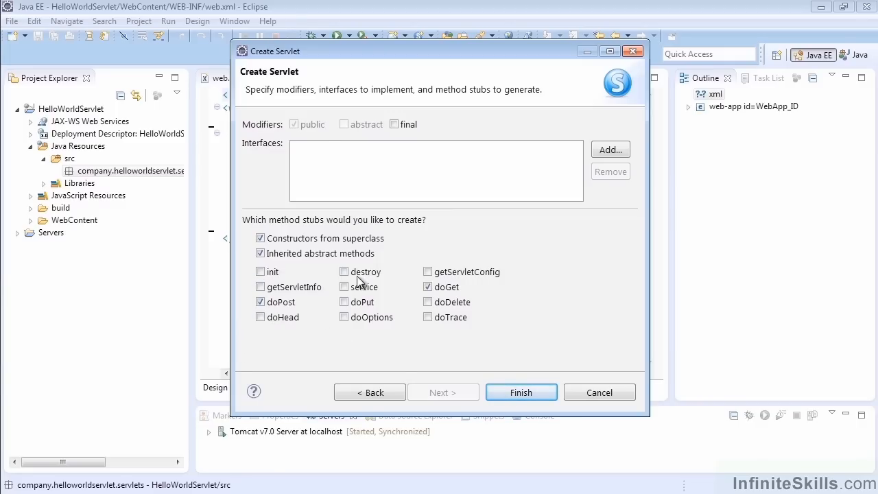
mouse_move(452, 323)
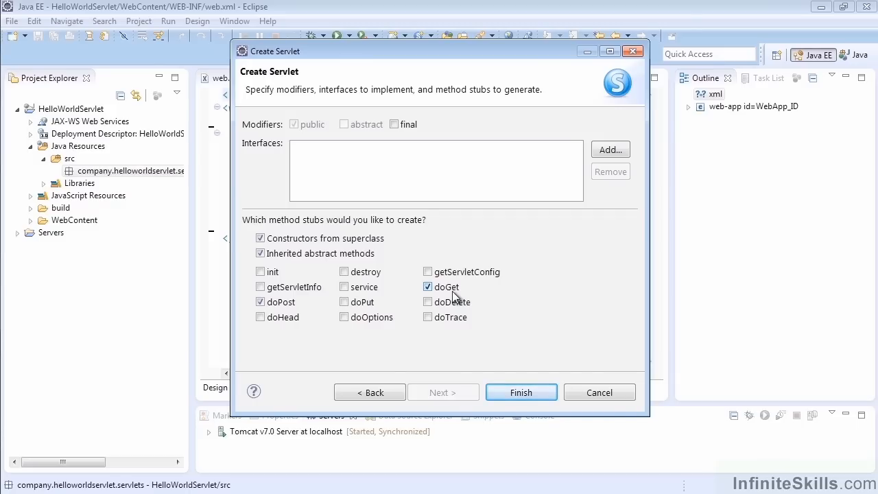
mouse_move(261, 302)
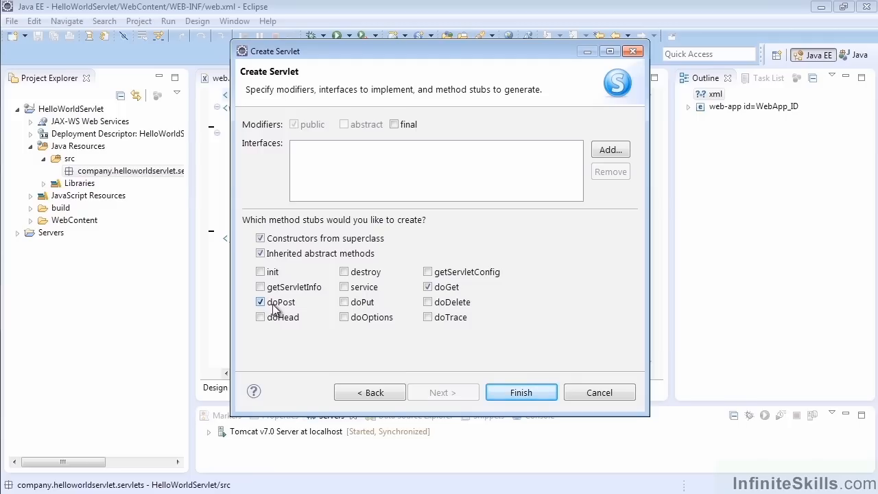
mouse_move(477, 357)
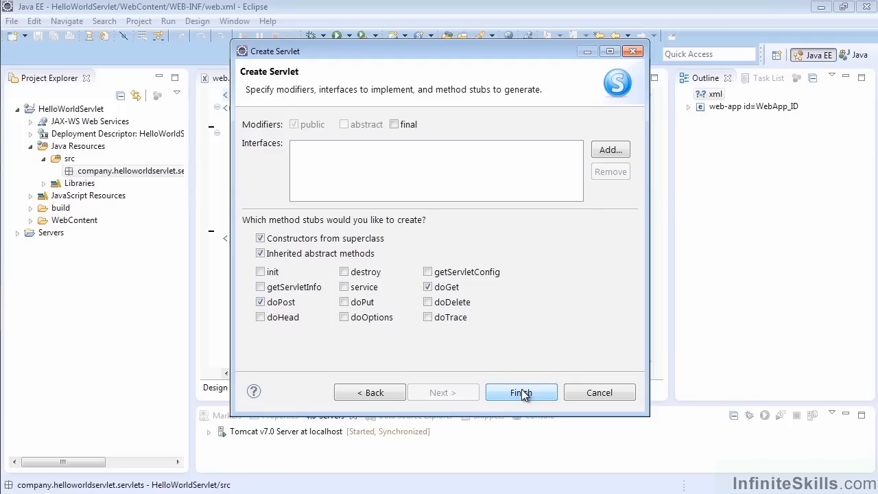
left_click(521, 392)
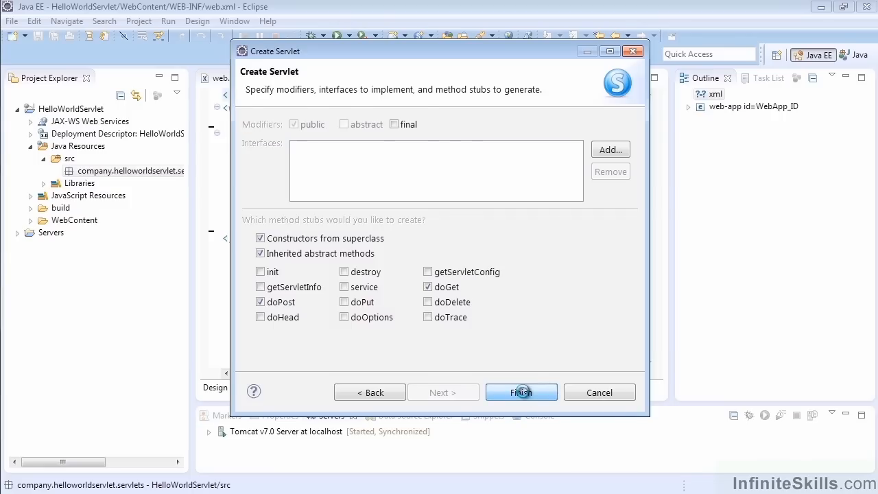
Expand the imports in HelloWorld.java and replace java.io.IOException with the wildcard import java.io.*
left_click(522, 393)
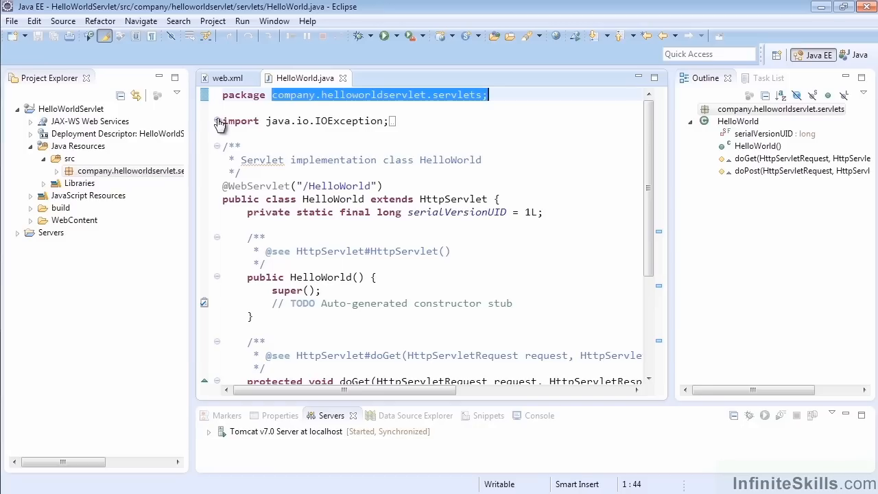
left_click(216, 120)
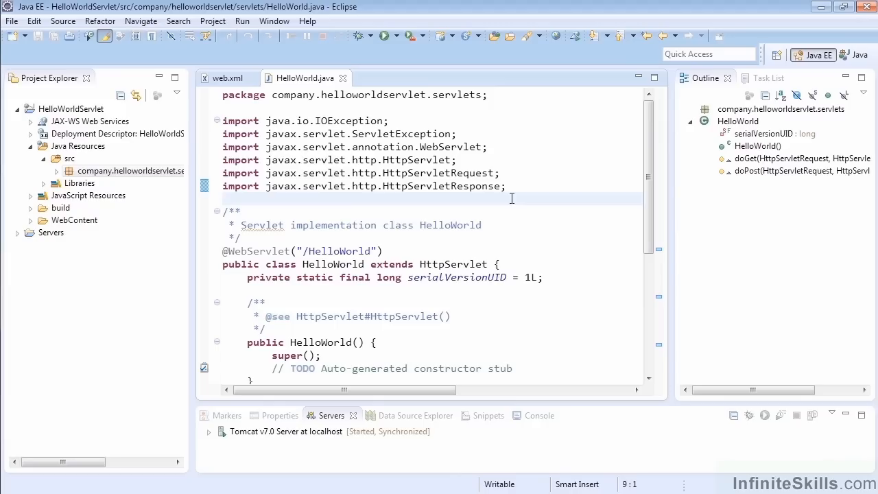
double_click(350, 121)
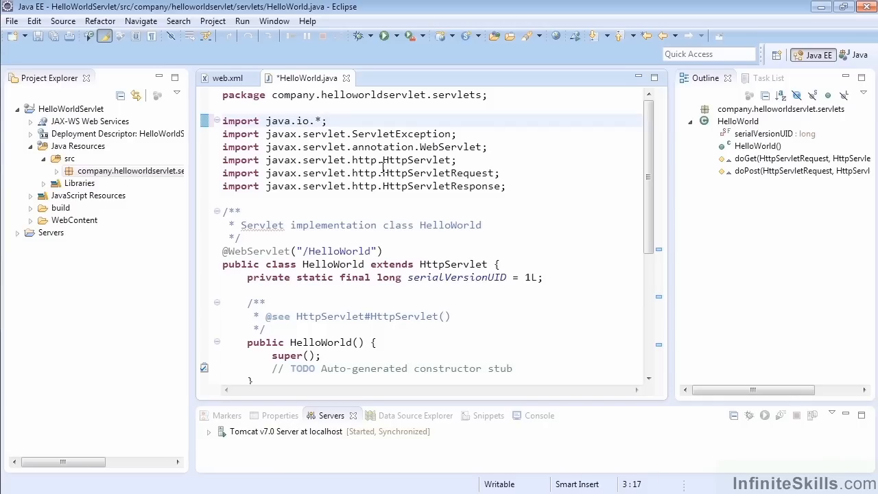
scroll("down", 3)
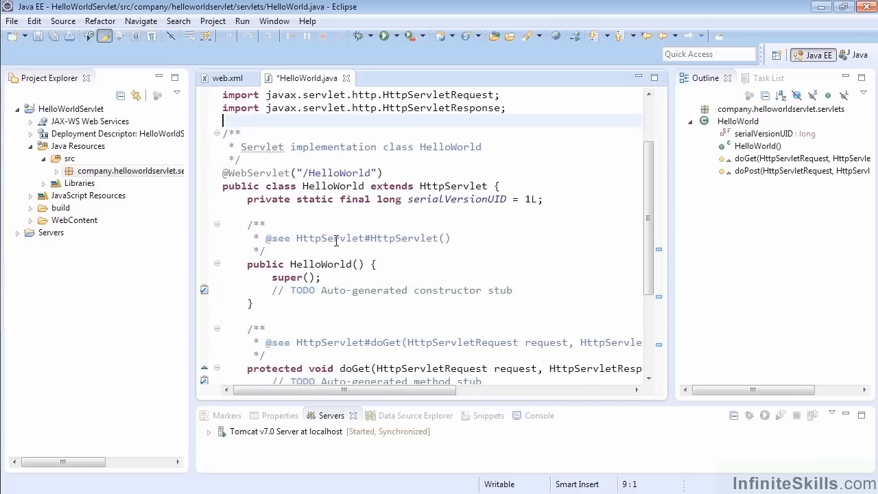
mouse_move(398, 179)
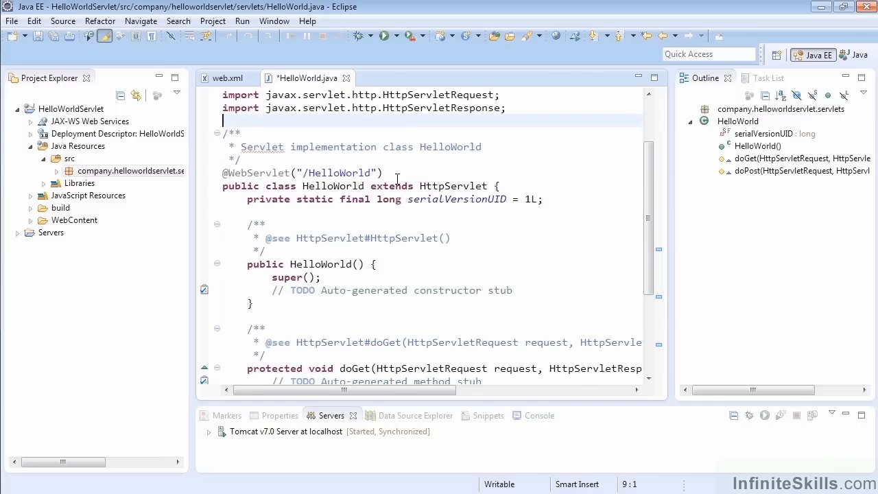
Select and delete the '// TODO Auto-generated method stub' line so doGet has an empty body
left_click(262, 186)
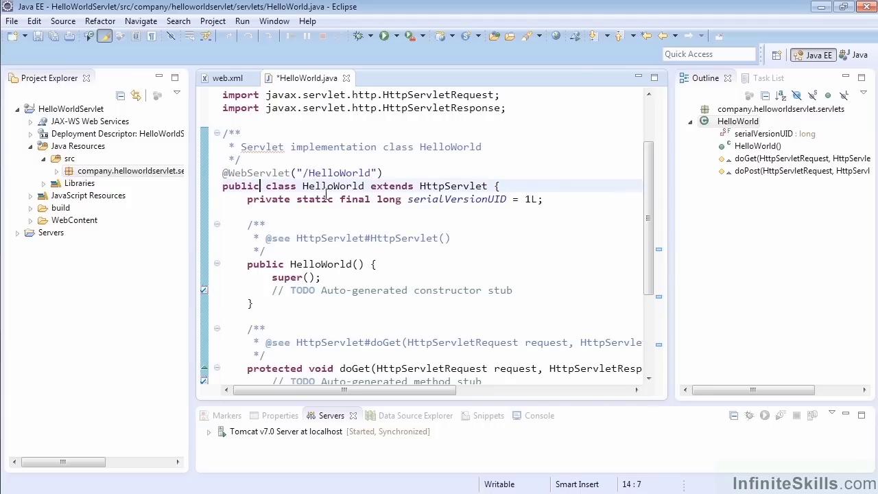
double_click(453, 187)
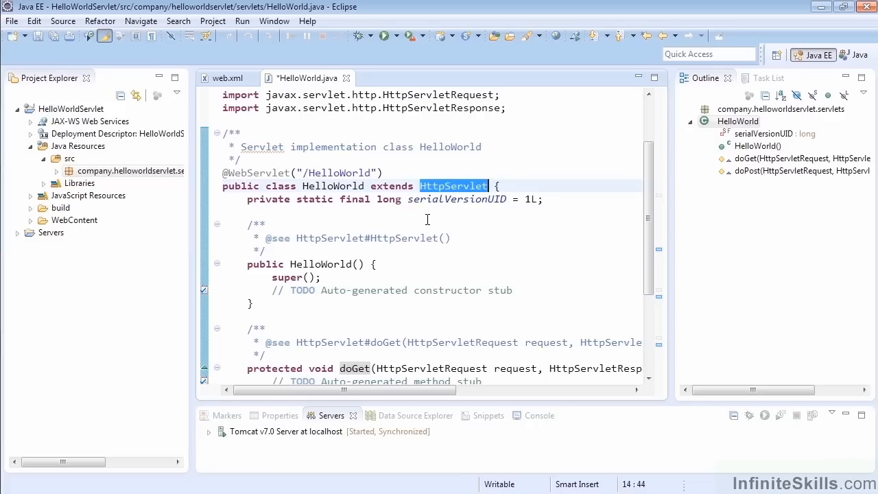
scroll("down", 3)
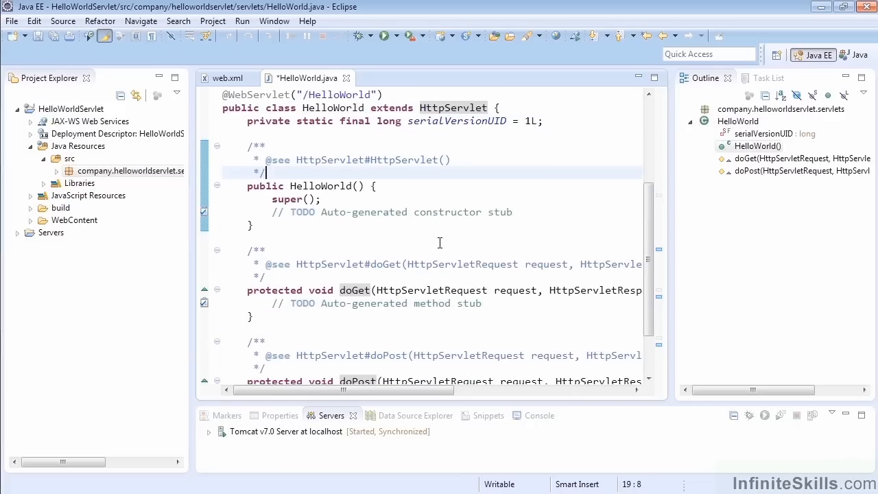
mouse_move(359, 247)
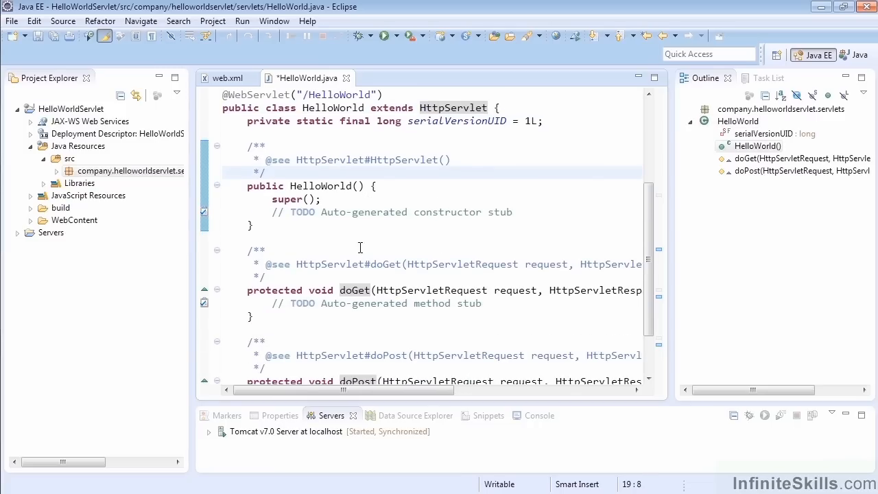
scroll("down", 3)
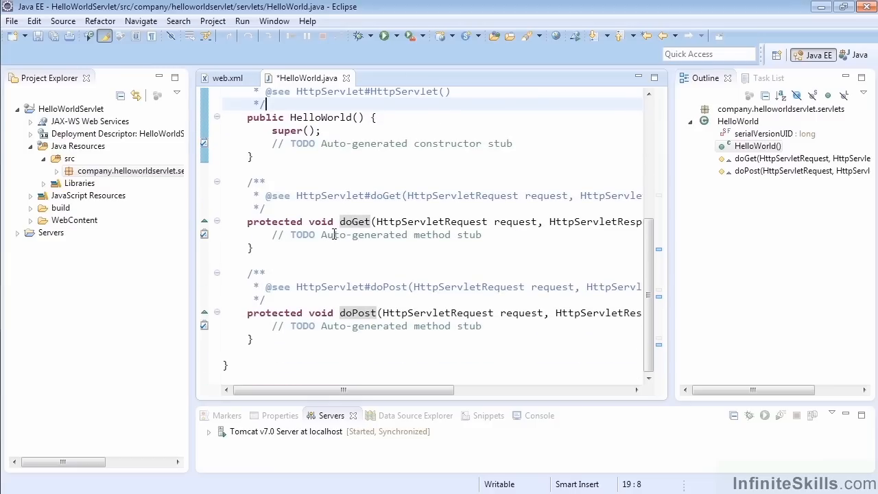
mouse_move(357, 313)
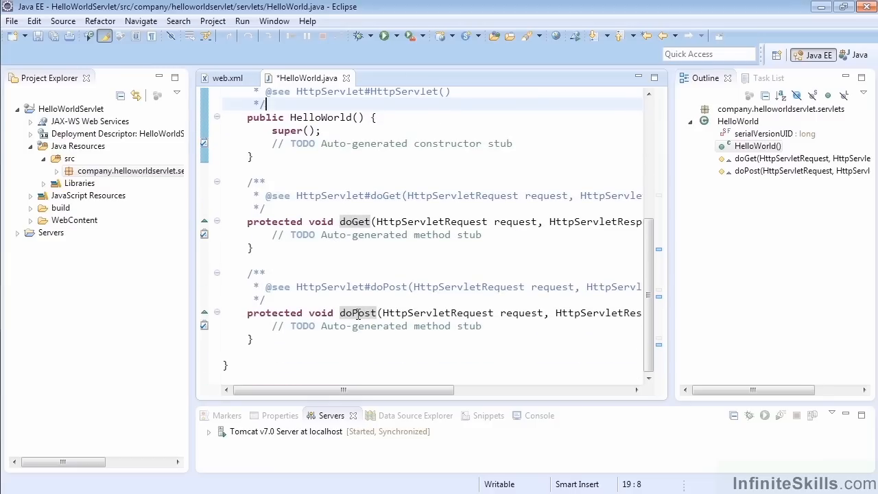
left_click_drag(344, 390, 365, 390)
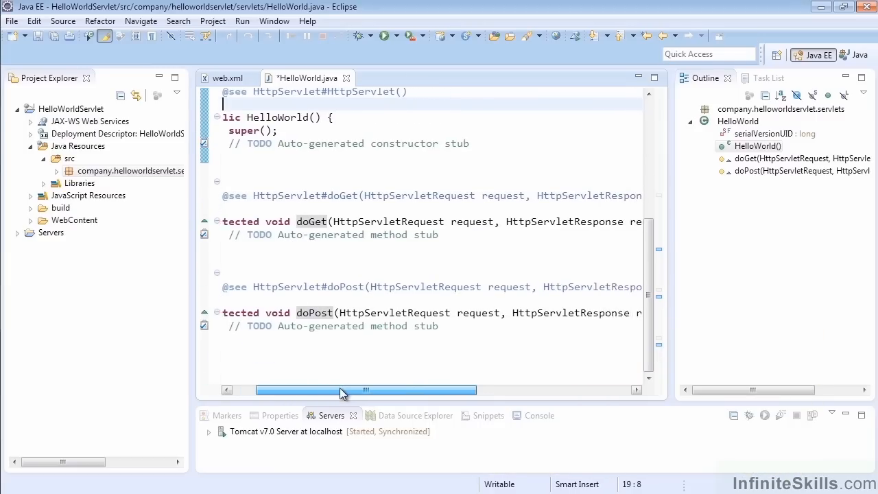
left_click_drag(365, 390, 448, 390)
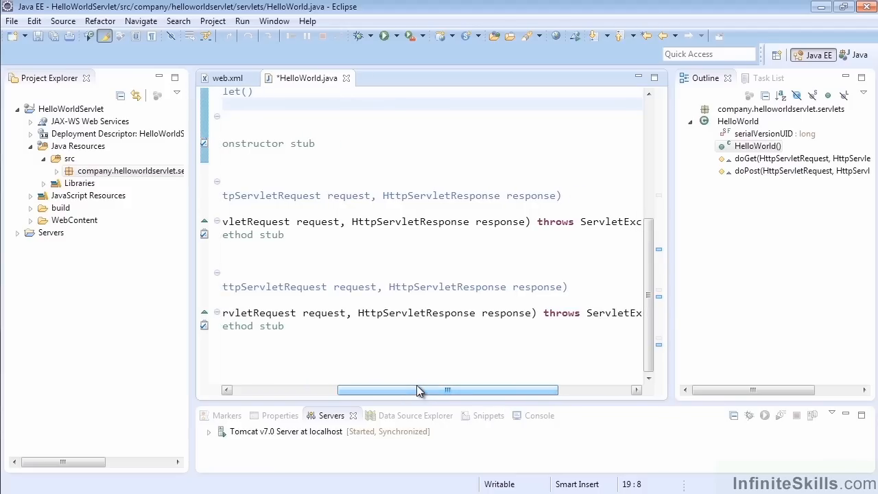
left_click_drag(447, 390, 521, 390)
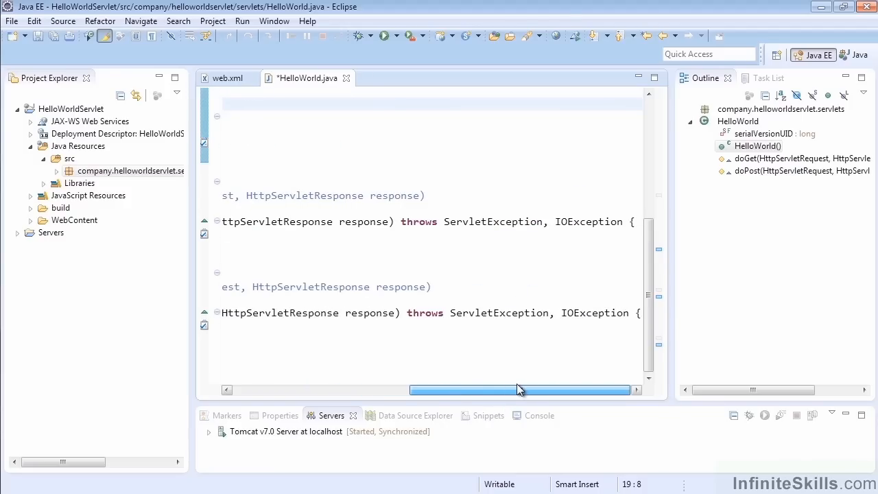
left_click_drag(519, 390, 343, 390)
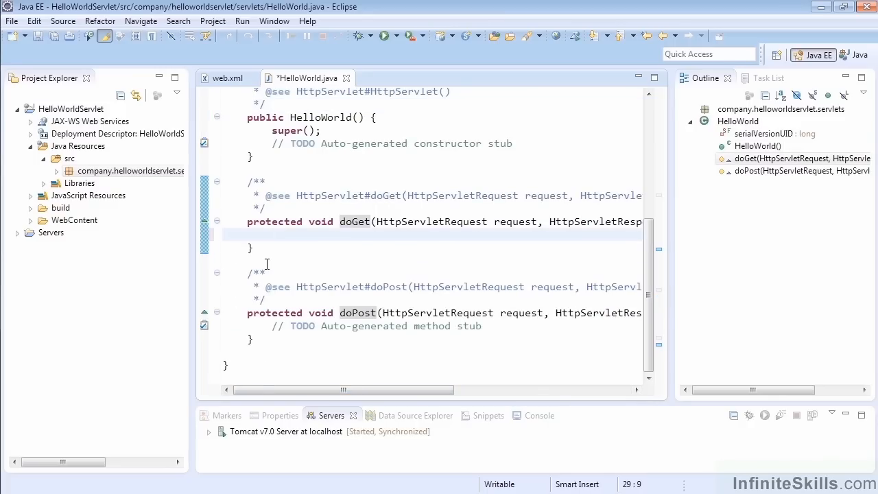
Write PrintWriter out = response.getWriter(); in doGet using content assist
left_click(273, 233)
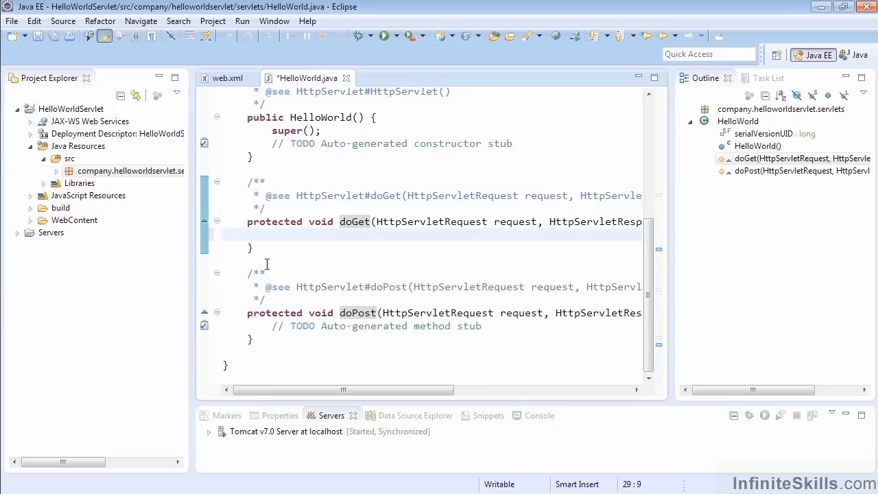
left_click(272, 235)
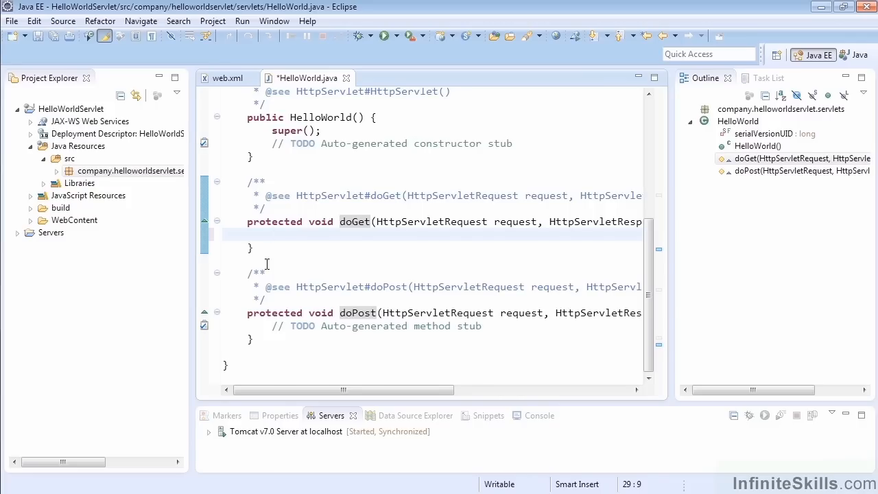
left_click(272, 235)
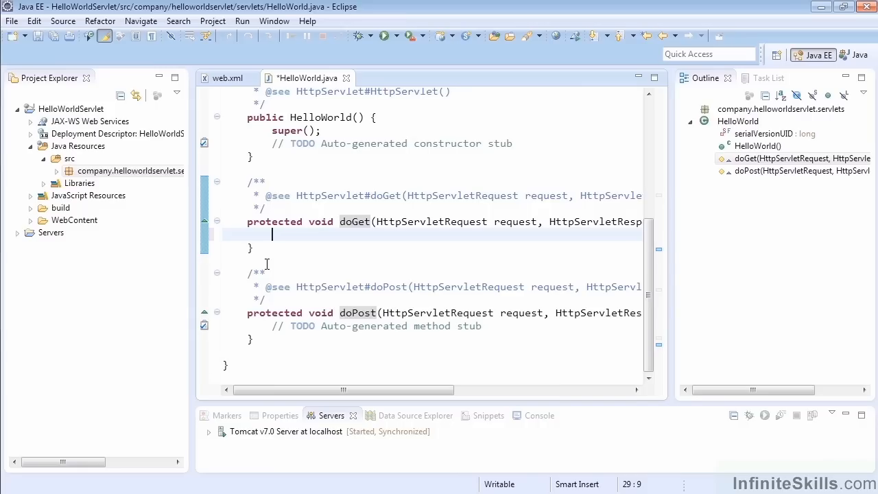
type("PrintWriter out")
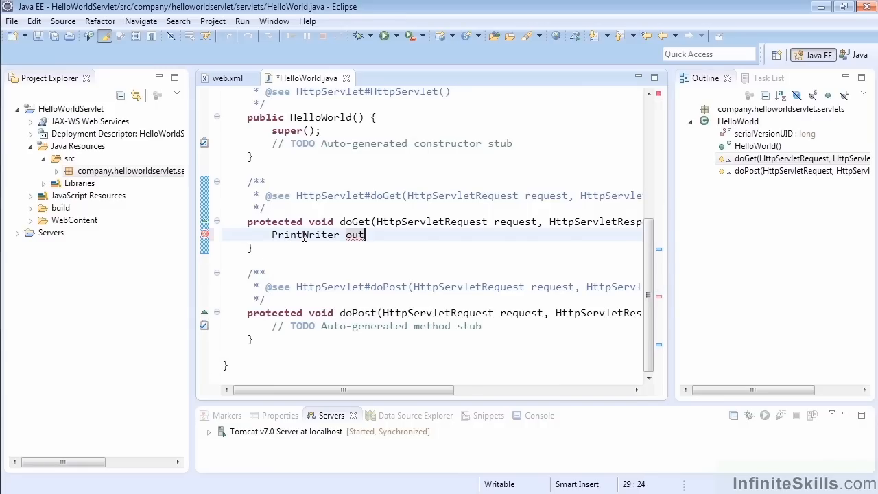
type("= response.getWriter();")
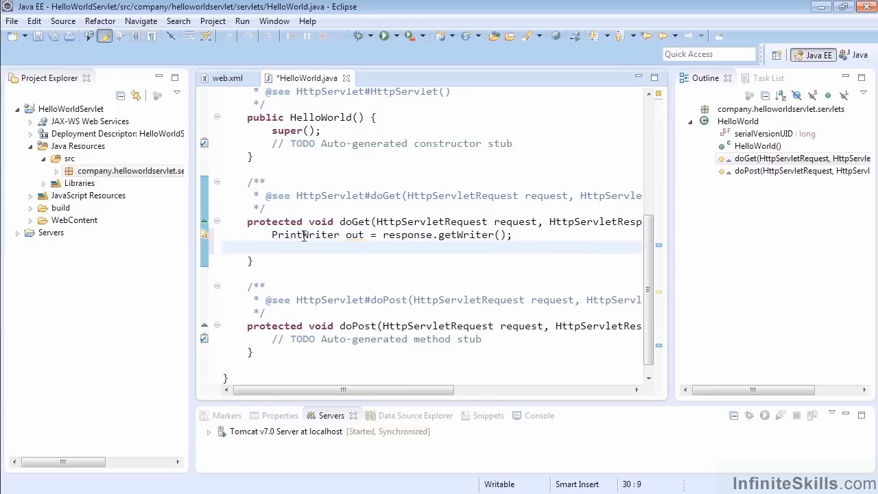
left_click(273, 247)
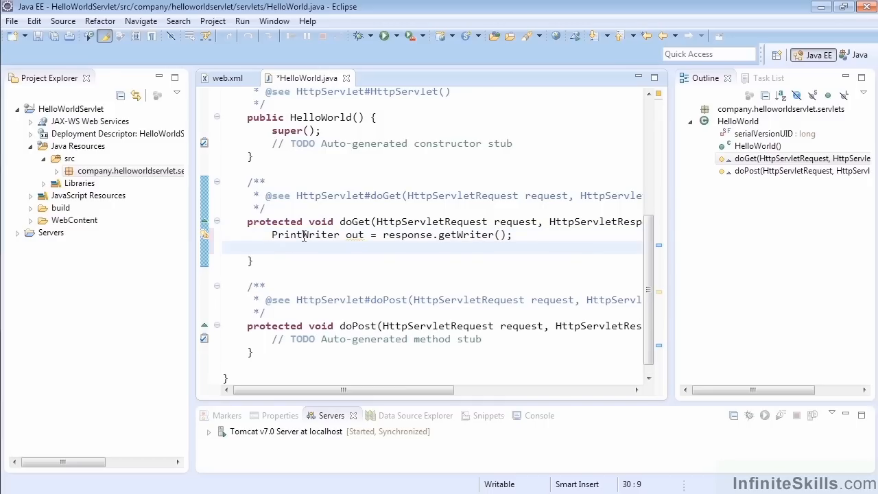
Declare double sqrtvalue = Math.sqrt(4.0) inside doGet
type("double")
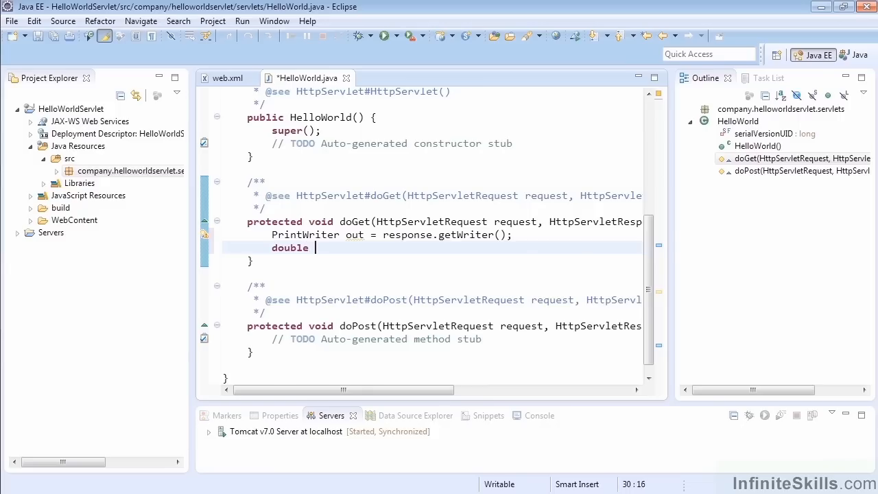
type("sqrtvalue = Math.")
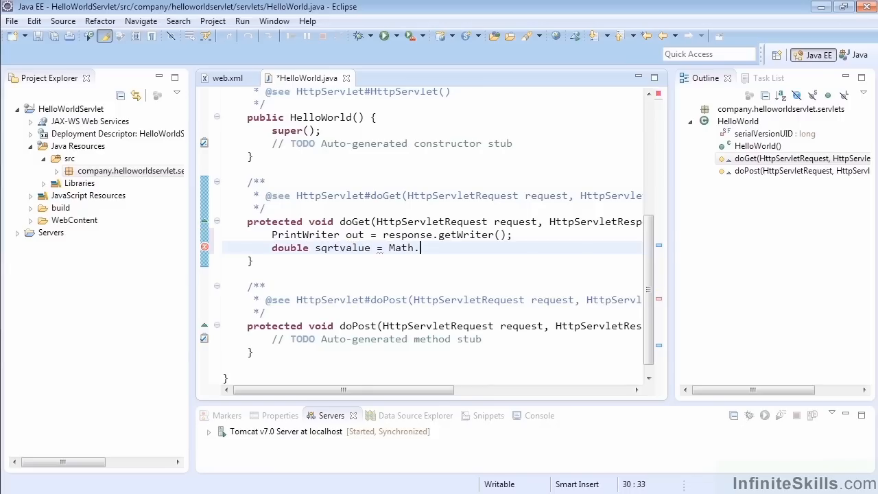
type("sqrt(4.0);")
type("out.println(\"")
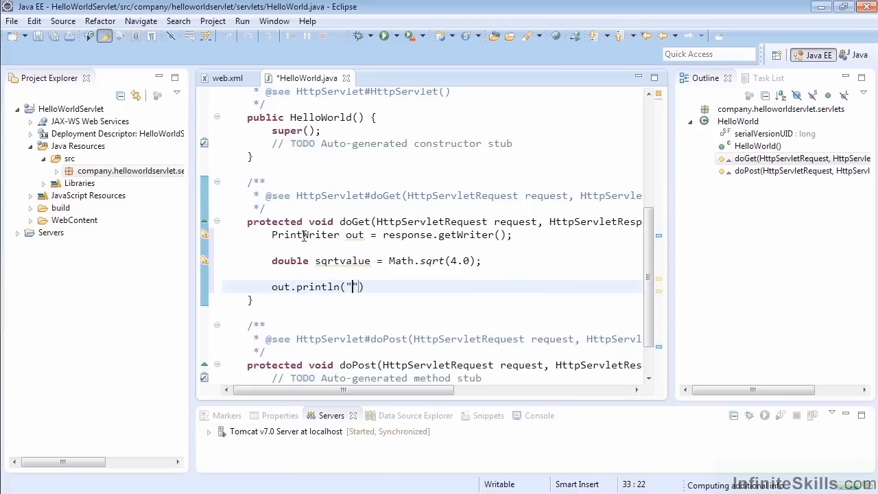
Begin out.println with "<html><body><h1 align='center'>Hello World Servlet</h1>"
type("<h")
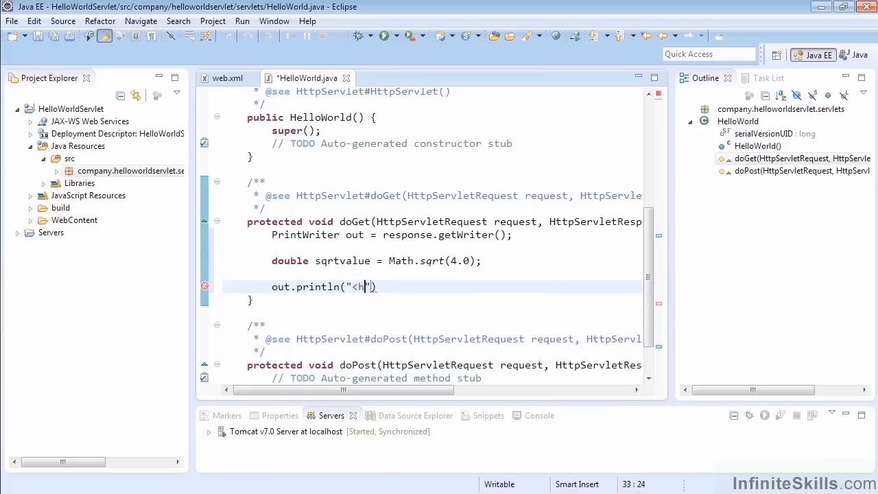
type("tml><b")
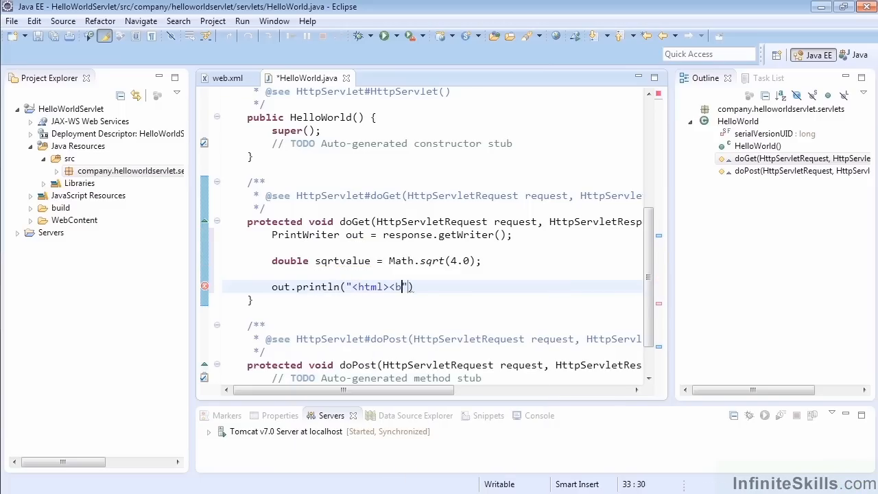
type("ody><h1 align='")
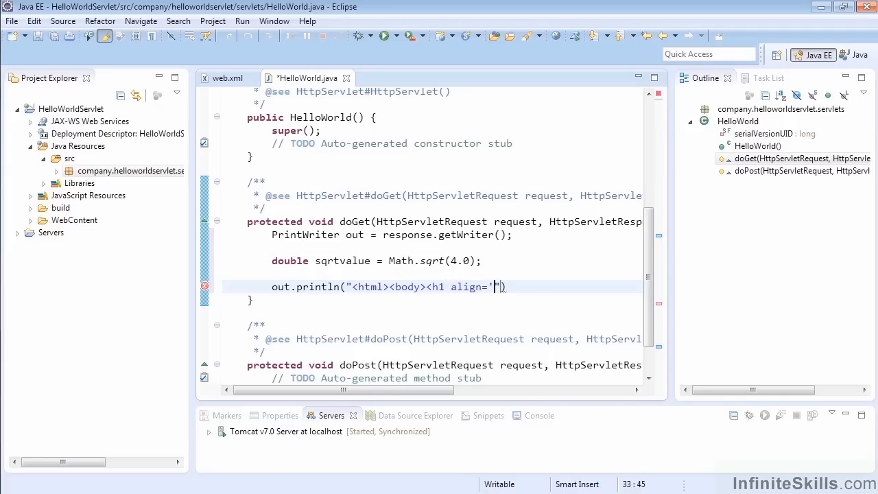
type("cent")
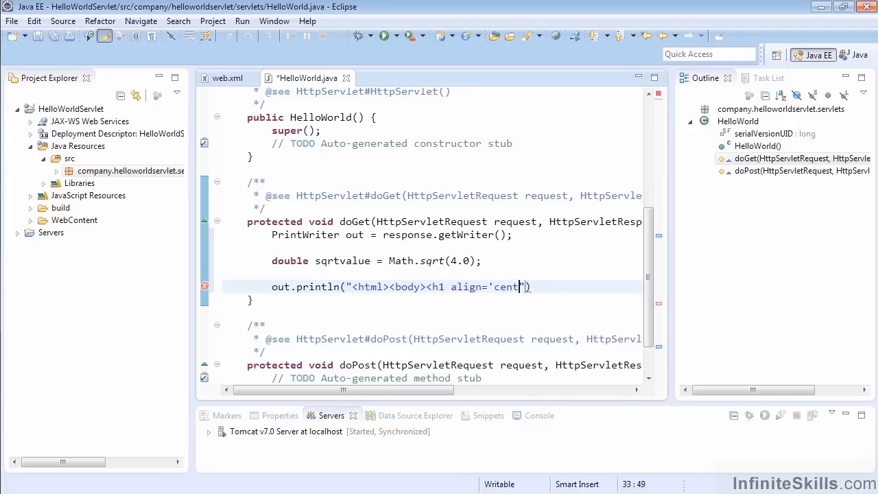
type("er'")
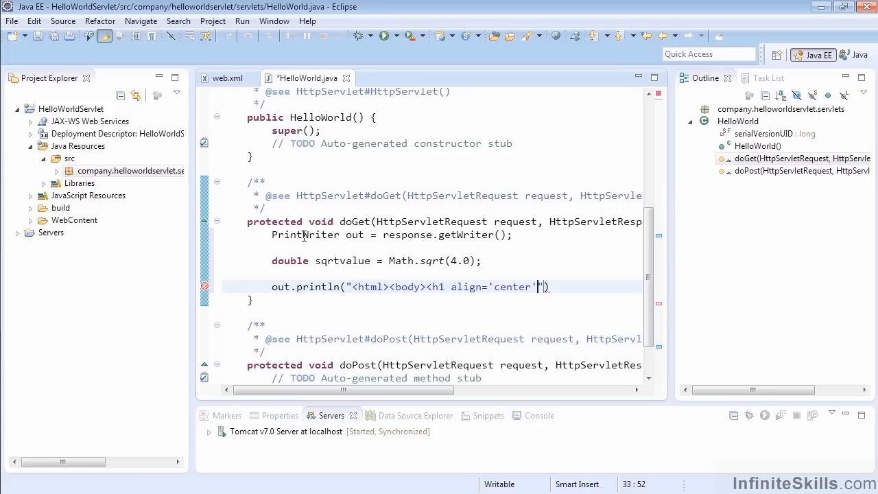
type("\"")
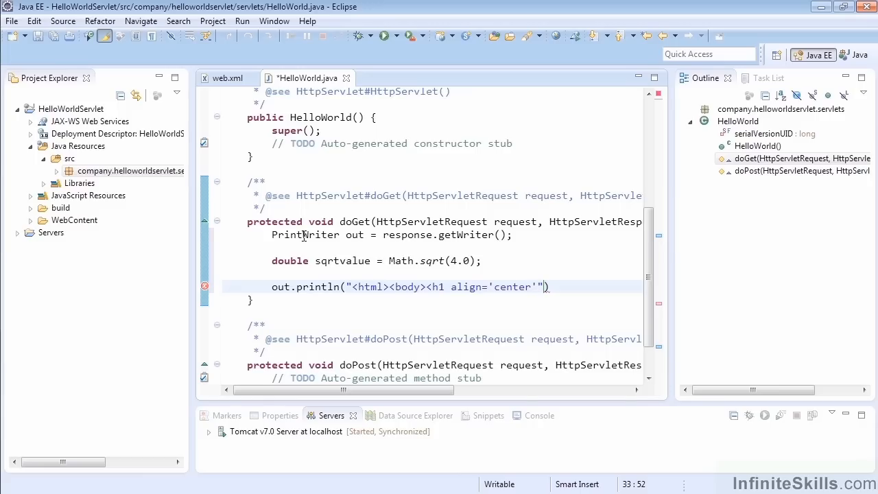
type(">")
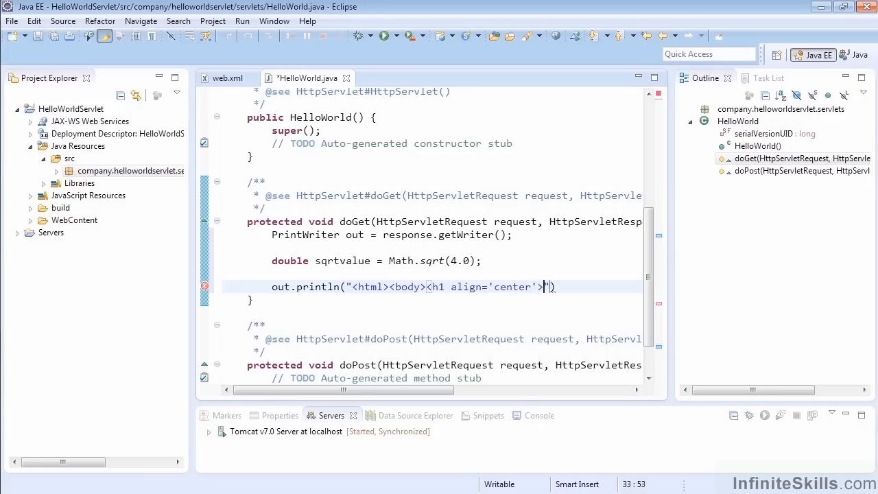
type("Hello World S")
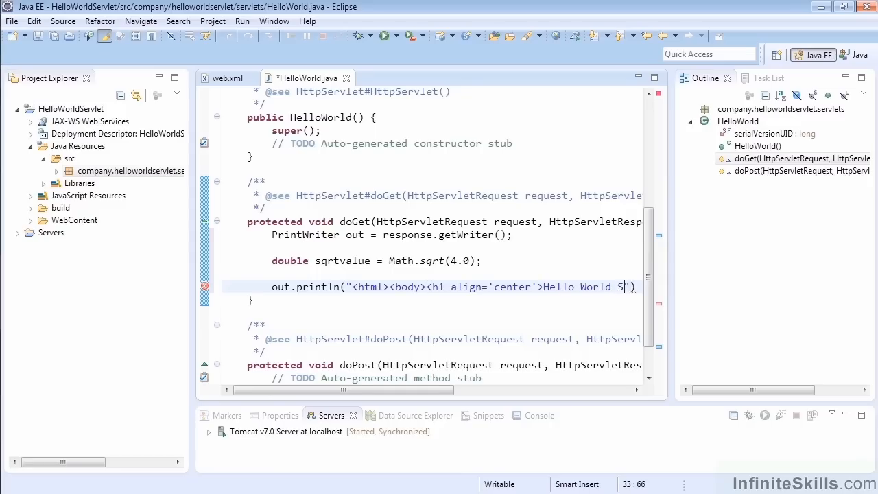
type("ervlet</h1>")
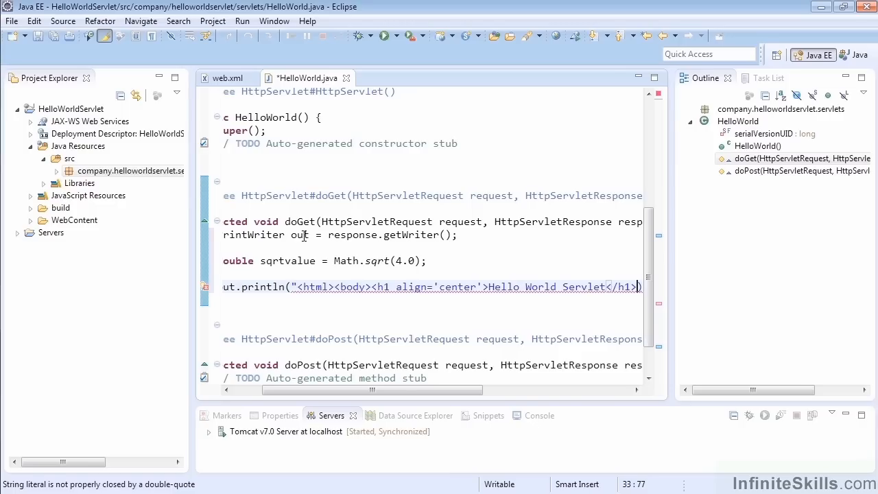
type("\"")
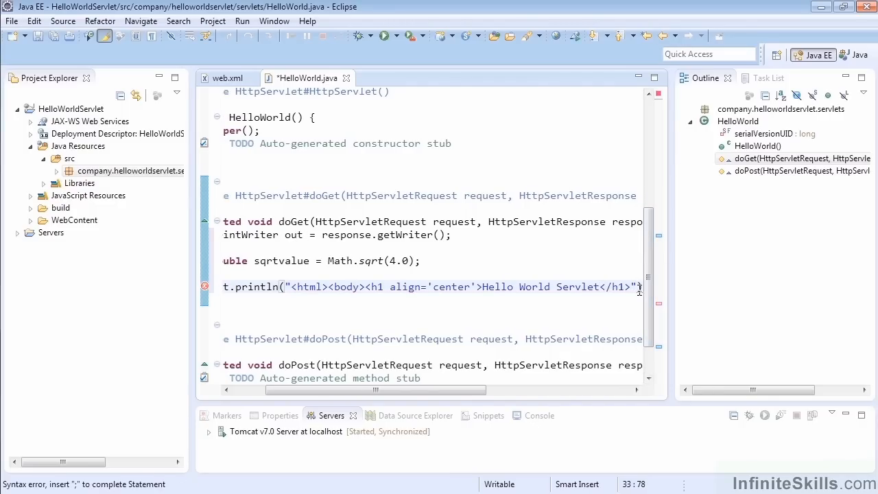
Continue the println with the 'square root of 4.0 is:' text, + sqrtvalue + "<br>"
key("Return")
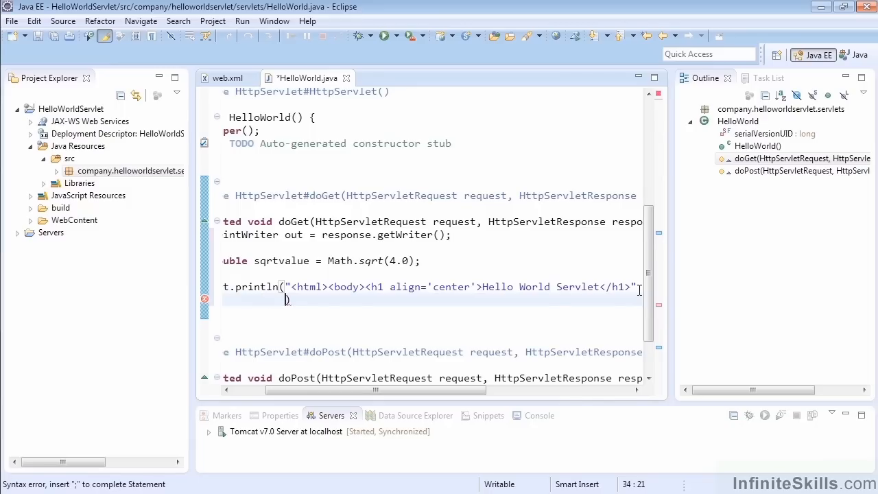
type("+ )")
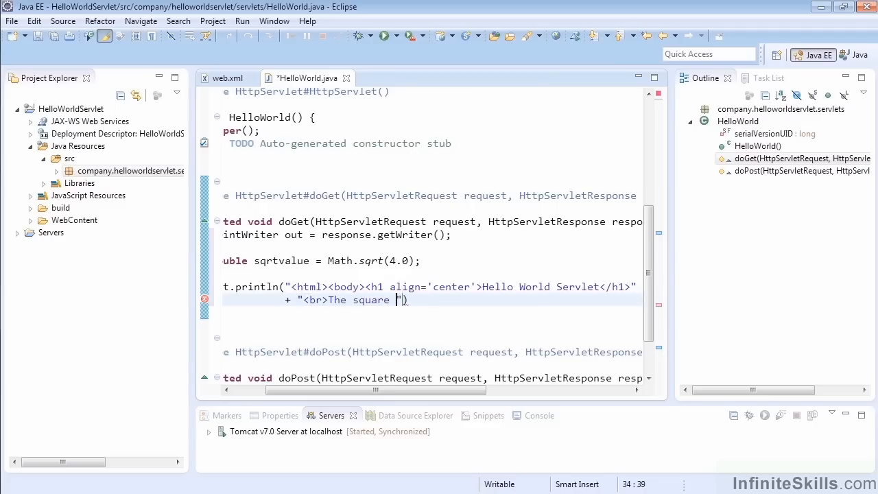
type("root of 4.0 i")
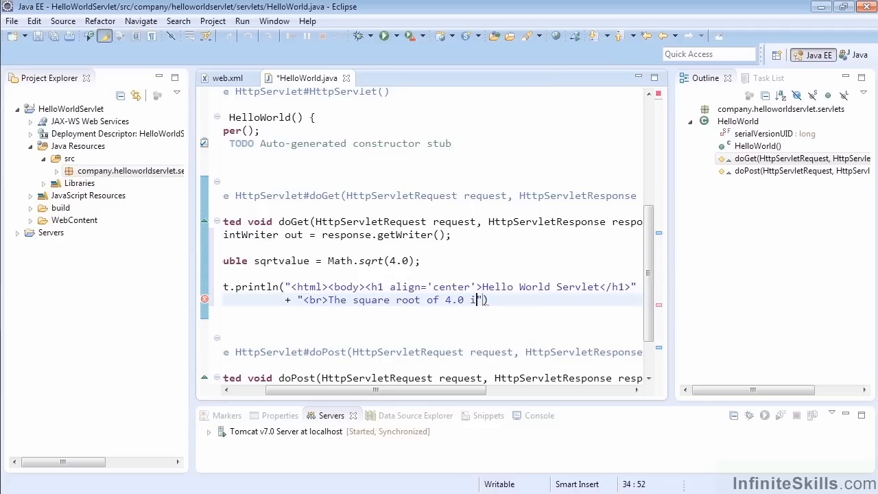
type("is:")
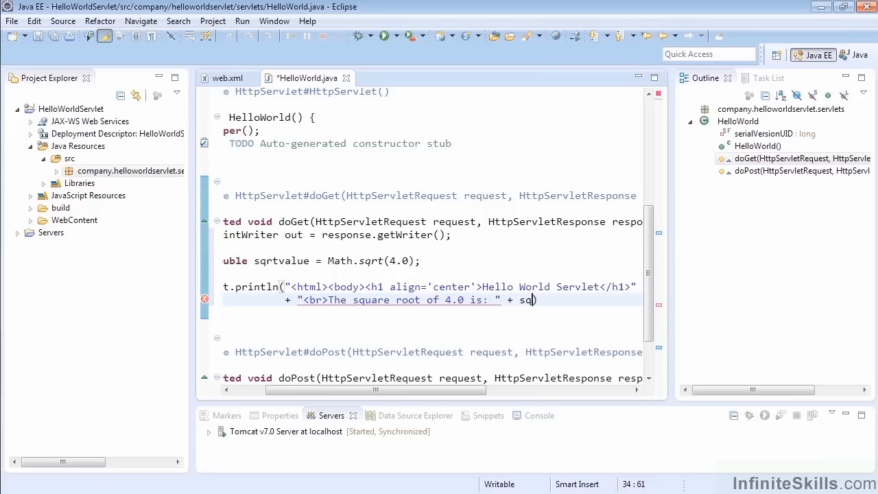
type("rtvalue +")
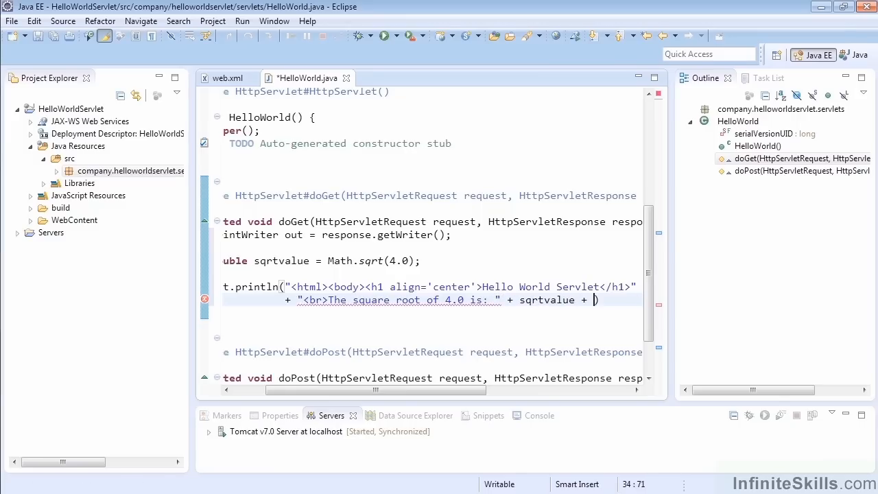
type("\"")
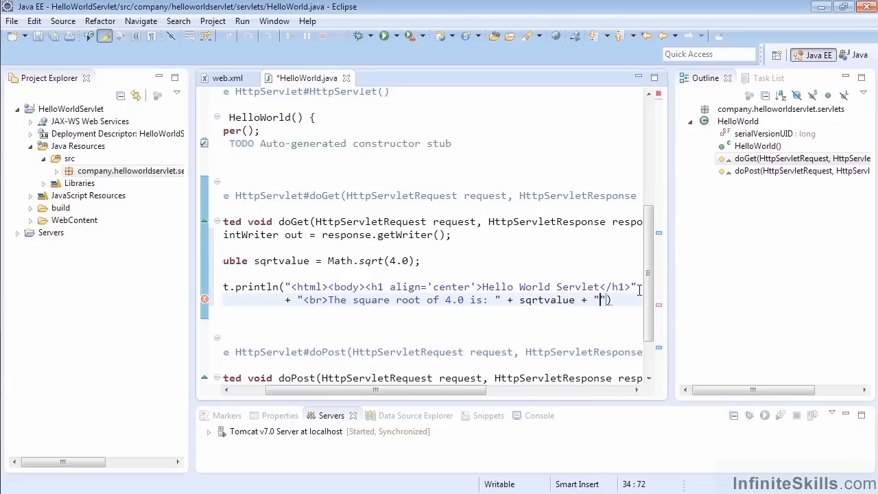
type("<br")
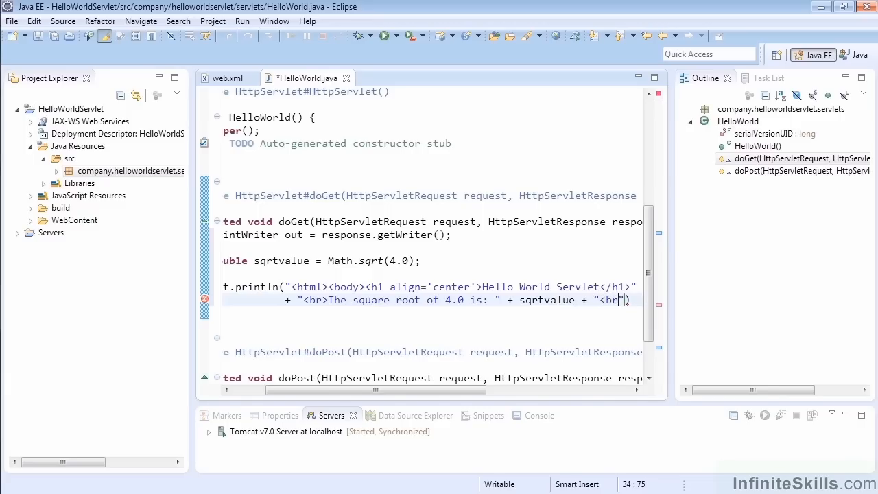
type(">")
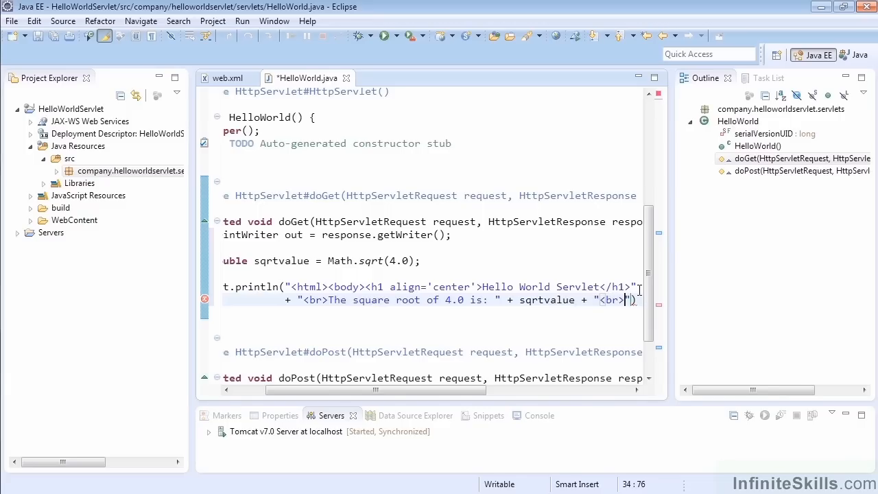
type("\"")
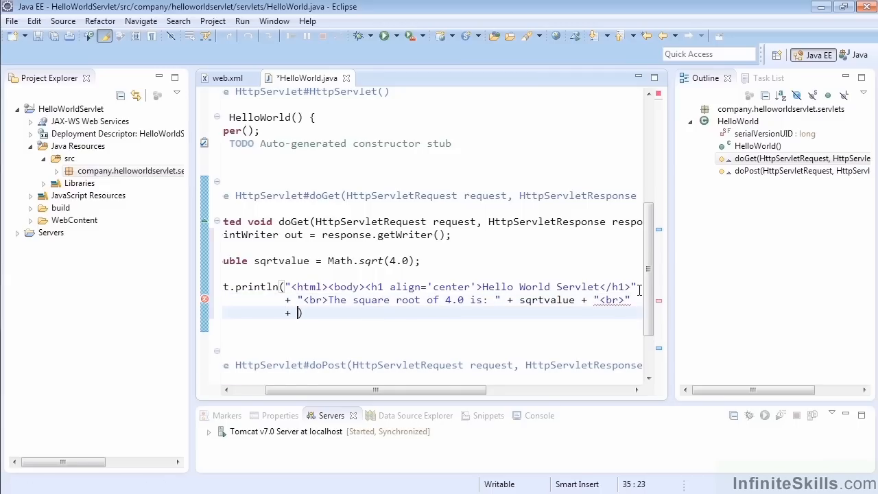
Close the output with "</body></html>"); and save HelloWorld.java
type("\"")
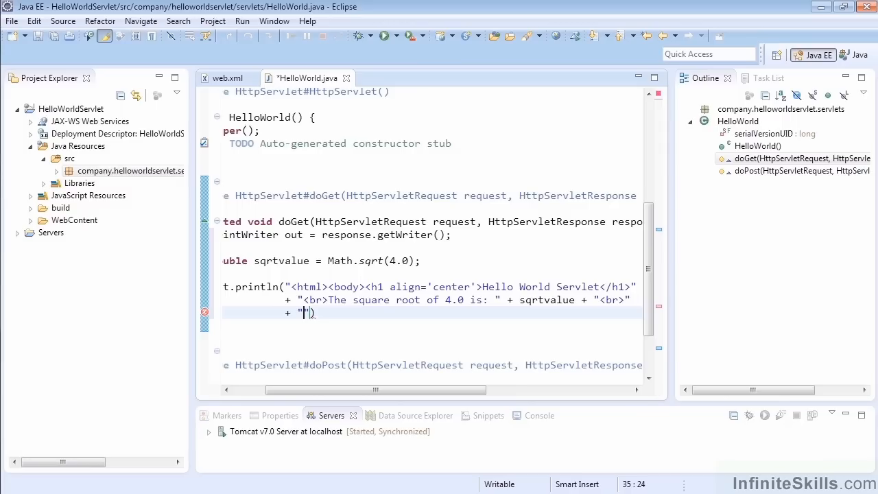
type("</body>")
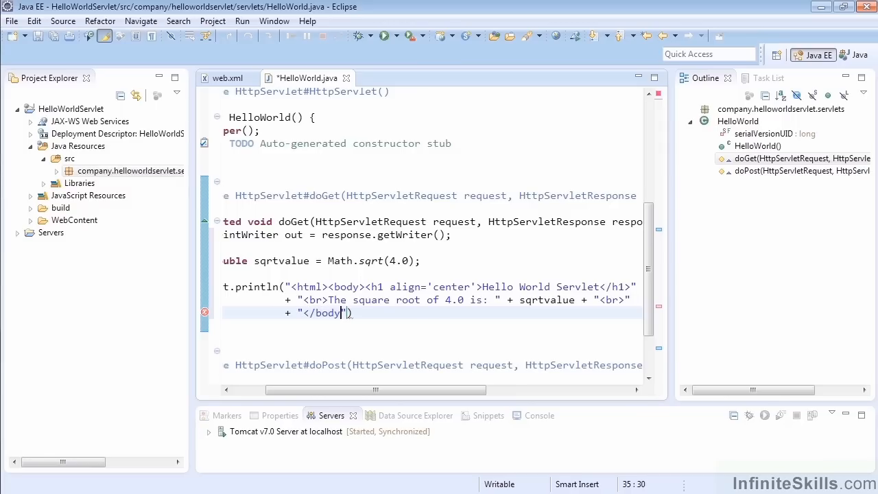
type("</html>")
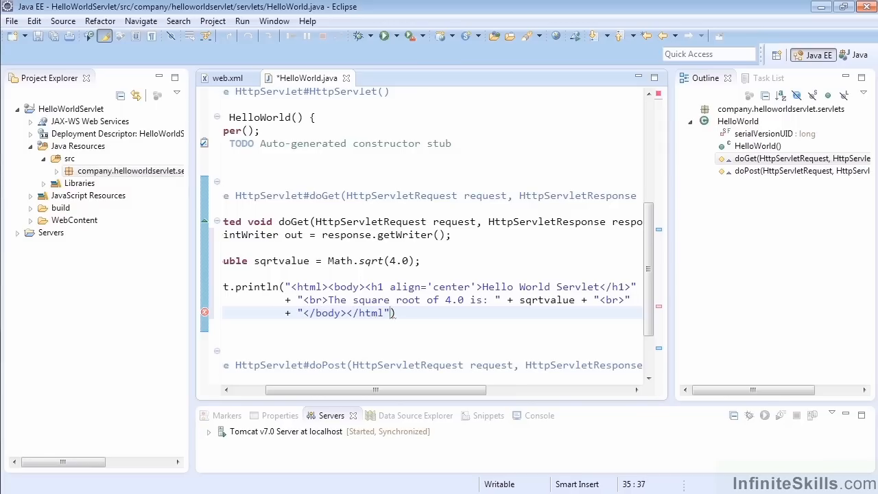
type(";")
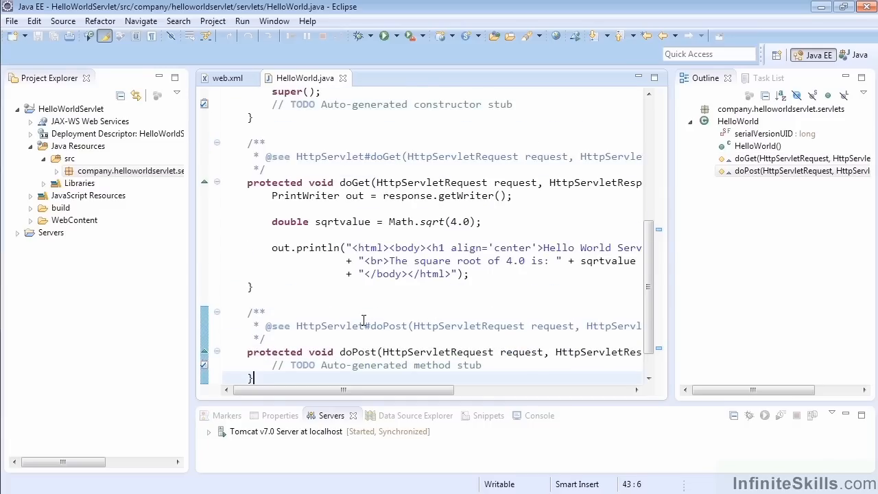
scroll("up", 3)
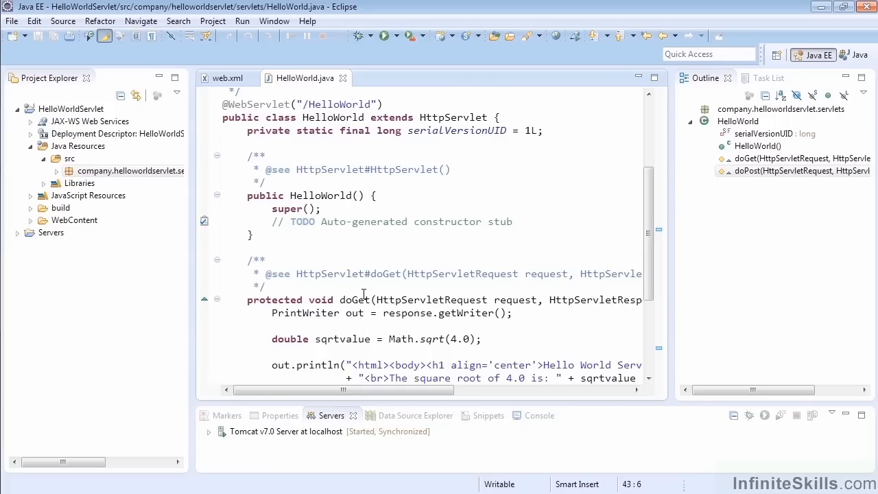
scroll("up", 3)
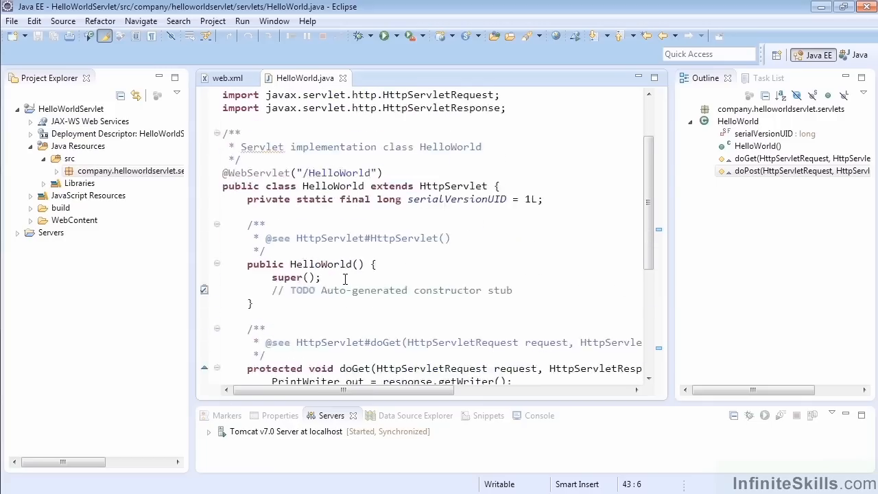
scroll("down", 3)
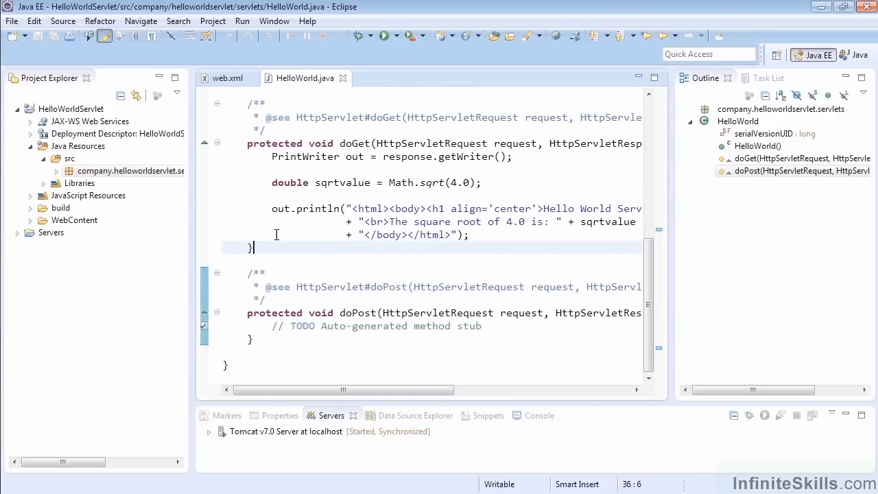
Run on the existing Tomcat v7.0 server and remove FirstServlet, leaving only HelloWorldServlet configured
left_click(387, 36)
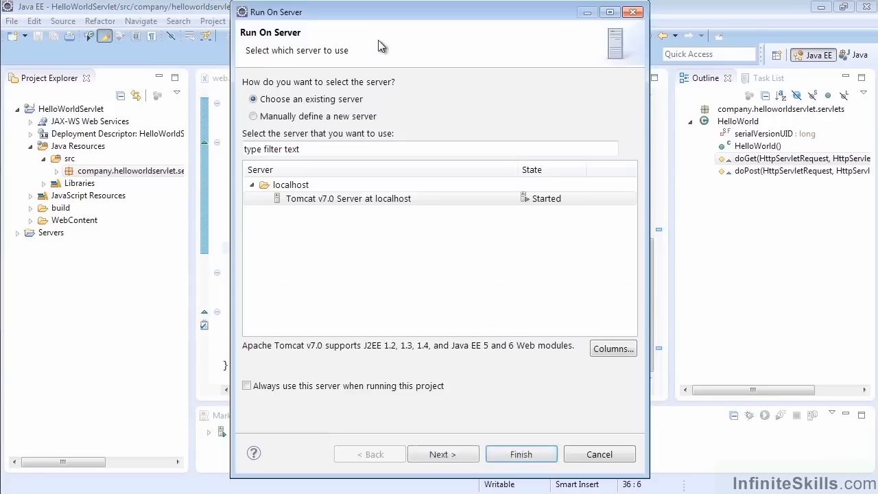
mouse_move(302, 110)
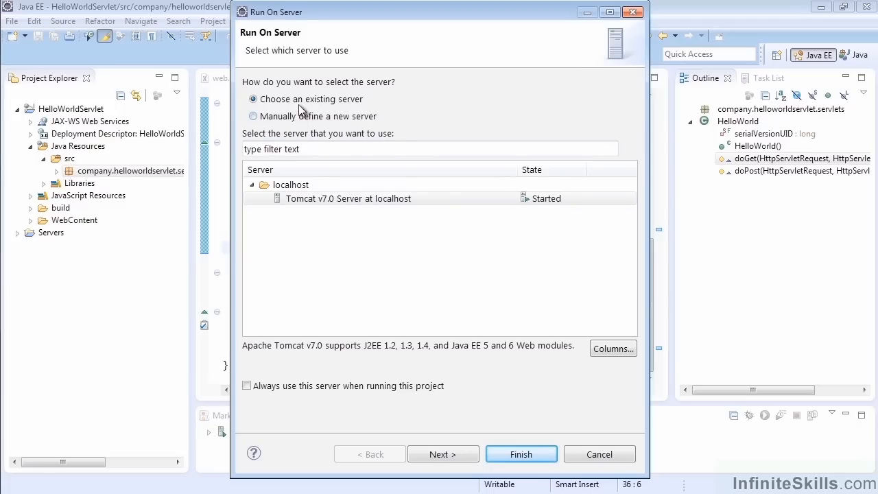
left_click(349, 198)
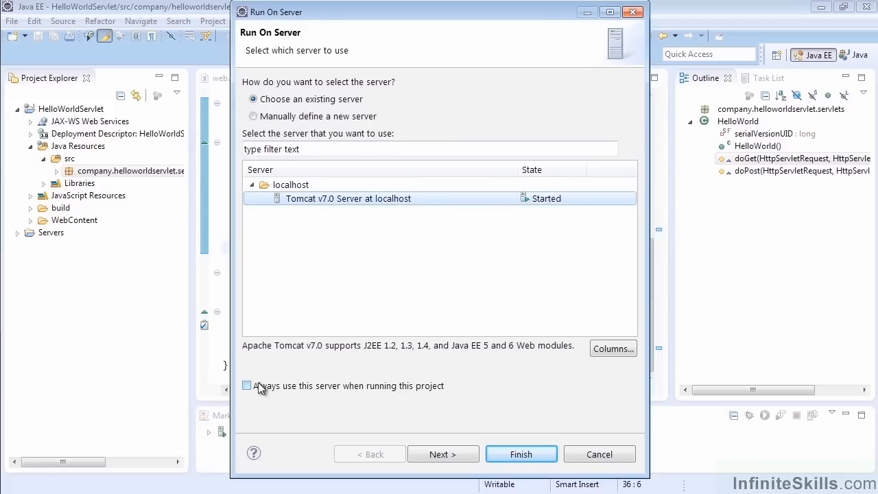
left_click(442, 455)
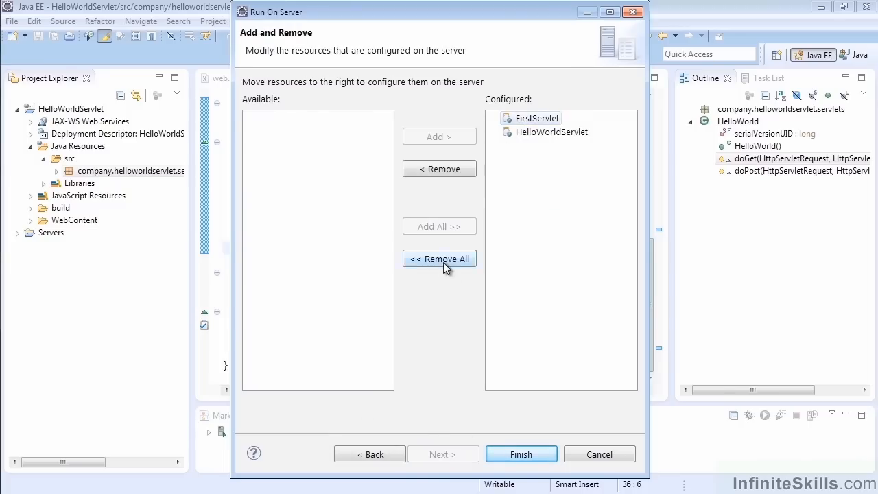
left_click(439, 258)
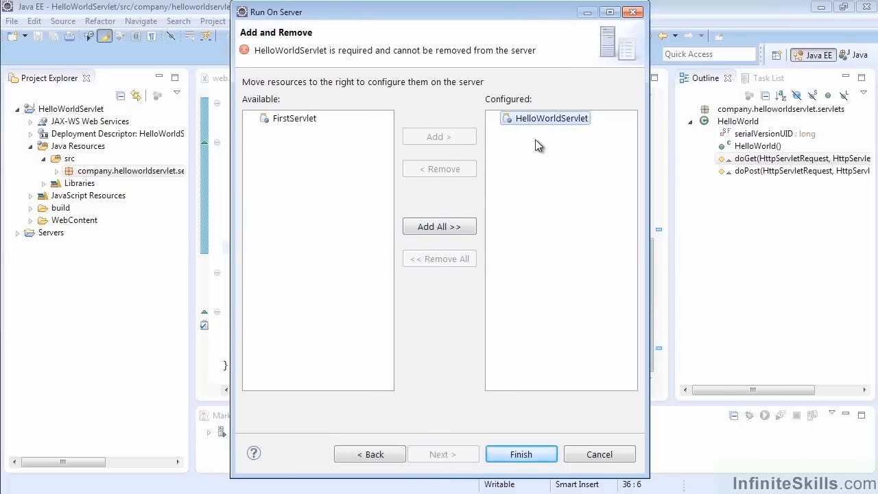
mouse_move(521, 454)
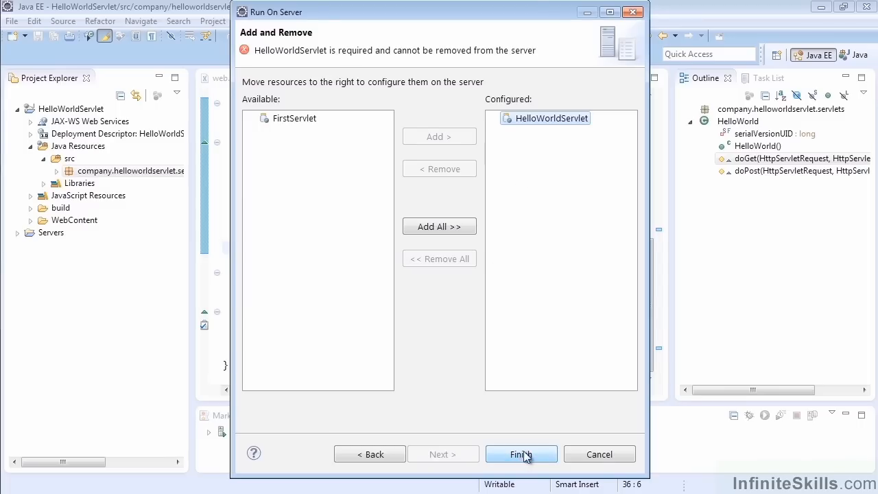
Finish the wizard and confirm restarting Tomcat to deploy HelloWorldServlet
left_click(522, 454)
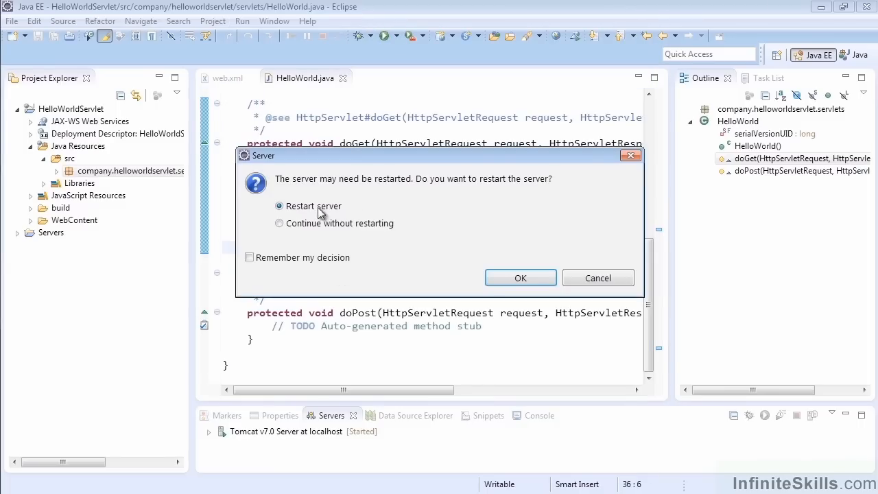
left_click(521, 278)
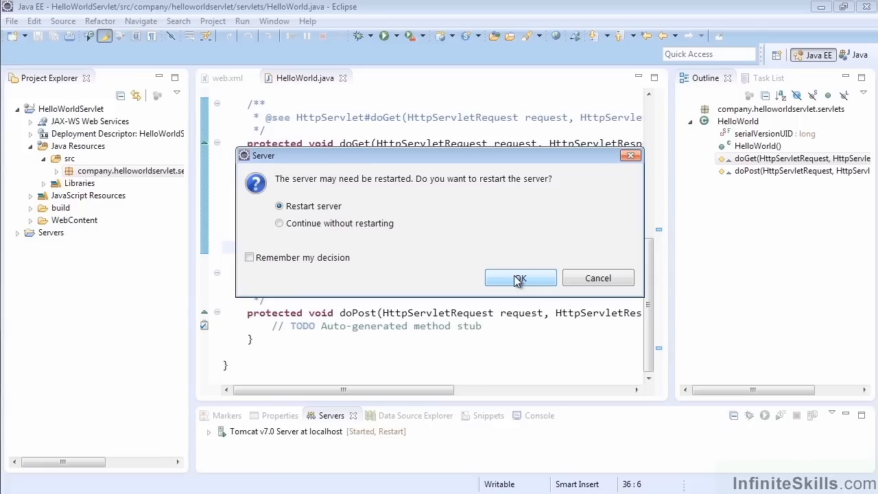
left_click(521, 278)
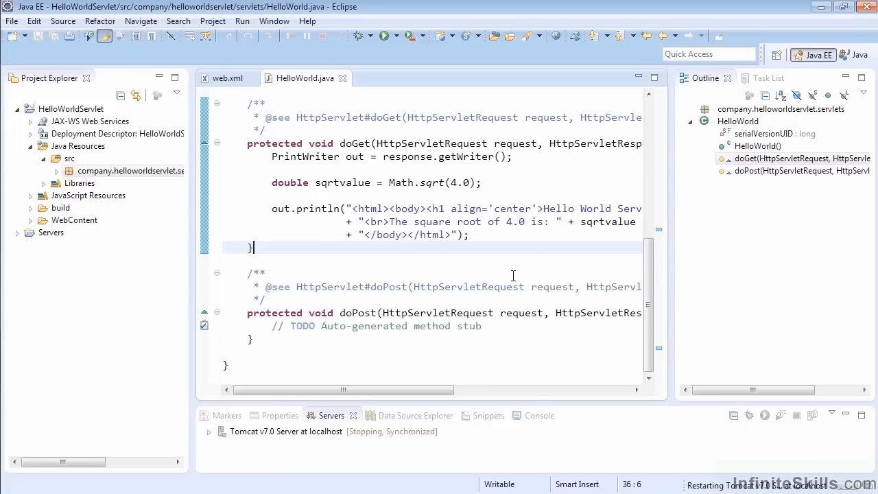
View the servlet page at localhost:8080/HelloWorldServlet/HelloWorld showing the heading and square root 2.0
left_click(526, 414)
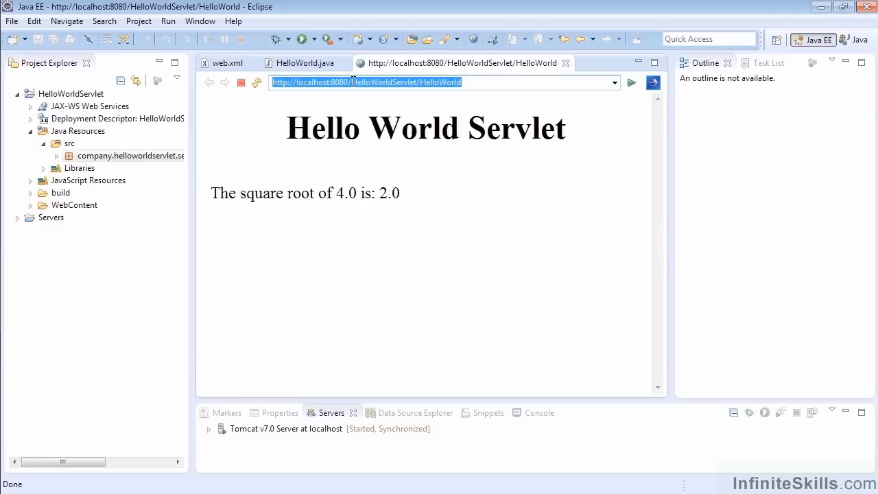
left_click(419, 83)
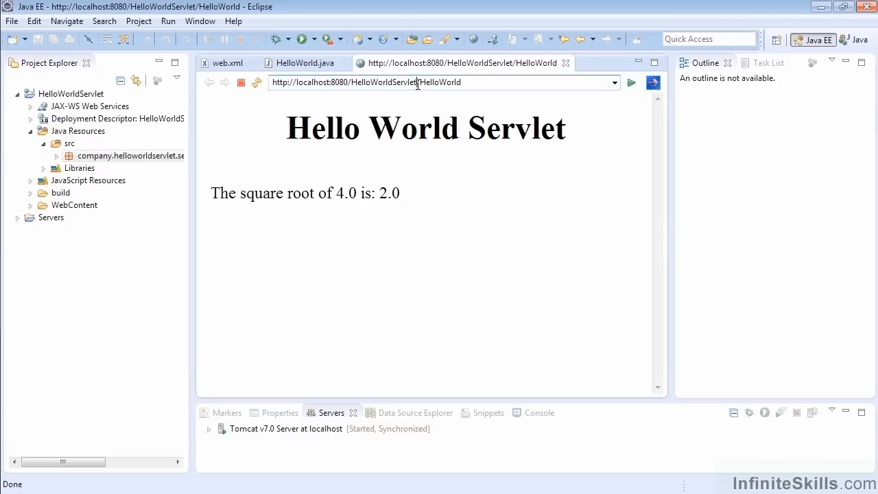
double_click(439, 83)
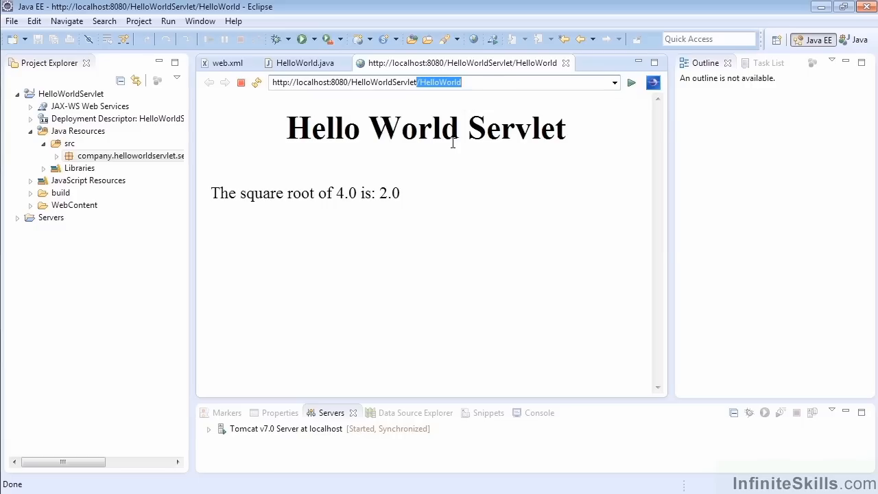
mouse_move(459, 214)
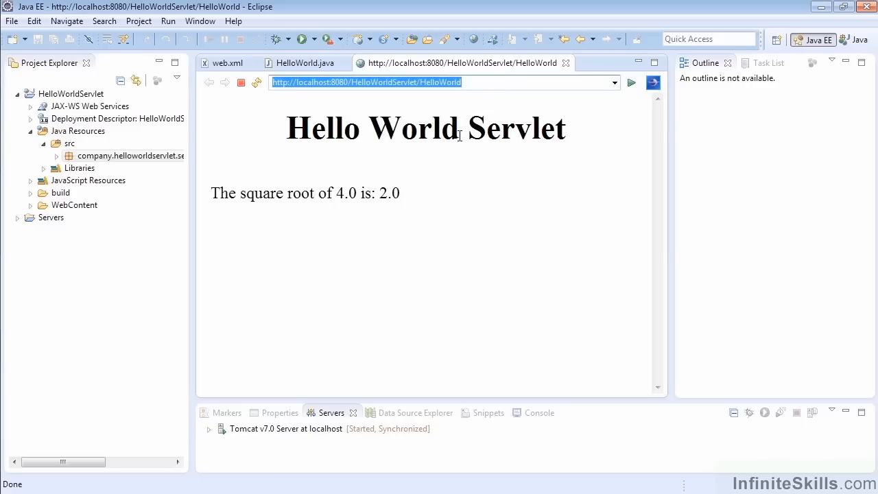
mouse_move(460, 190)
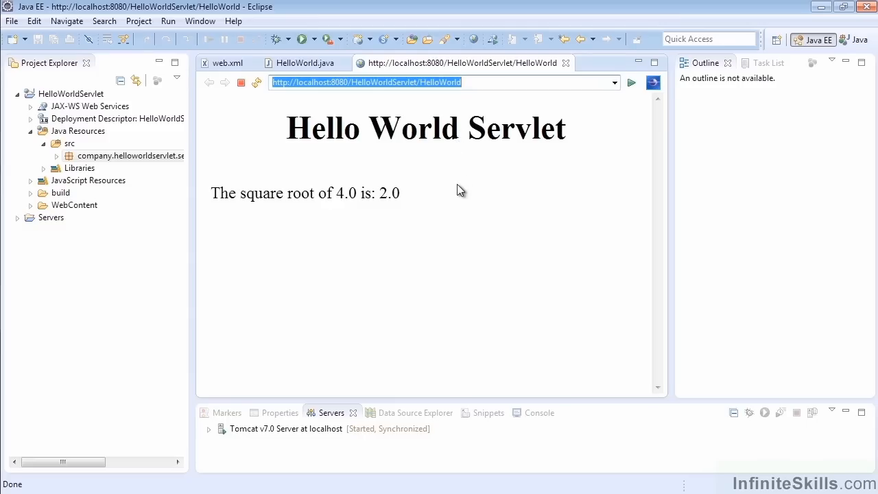
mouse_move(460, 201)
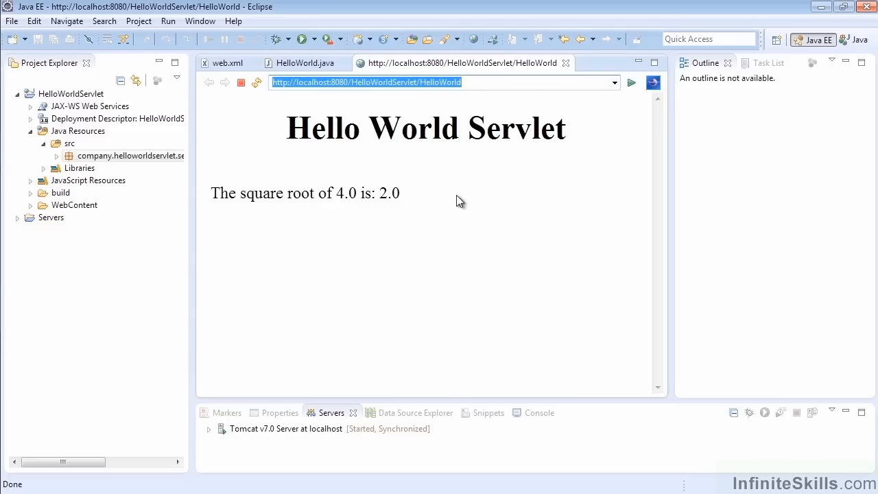